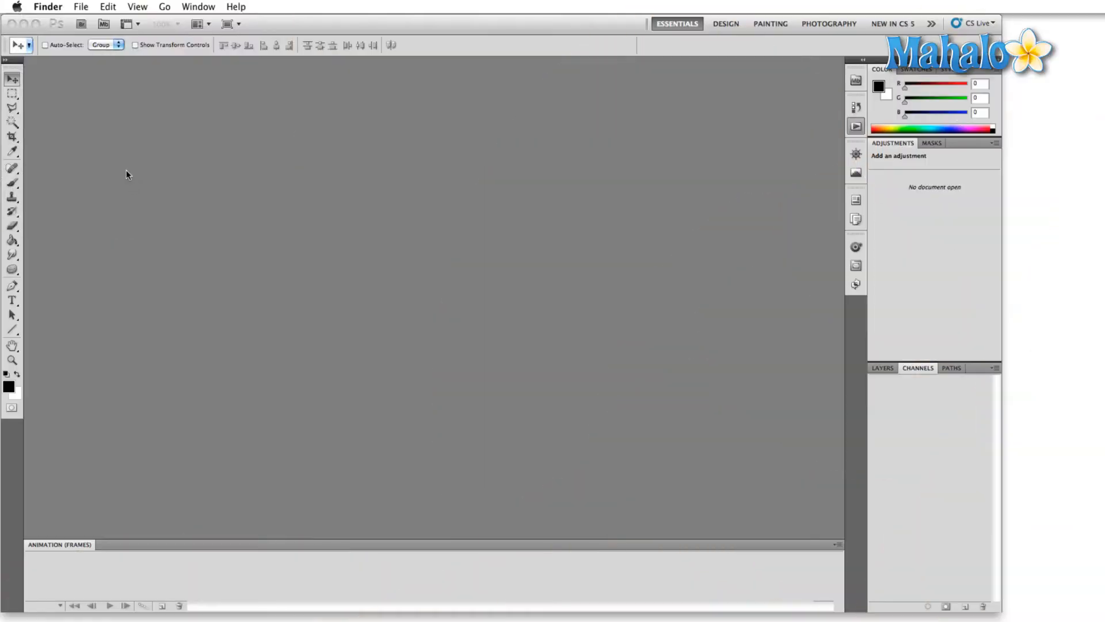
{"action": "mouse_move", "coordinate": [182, 88]}
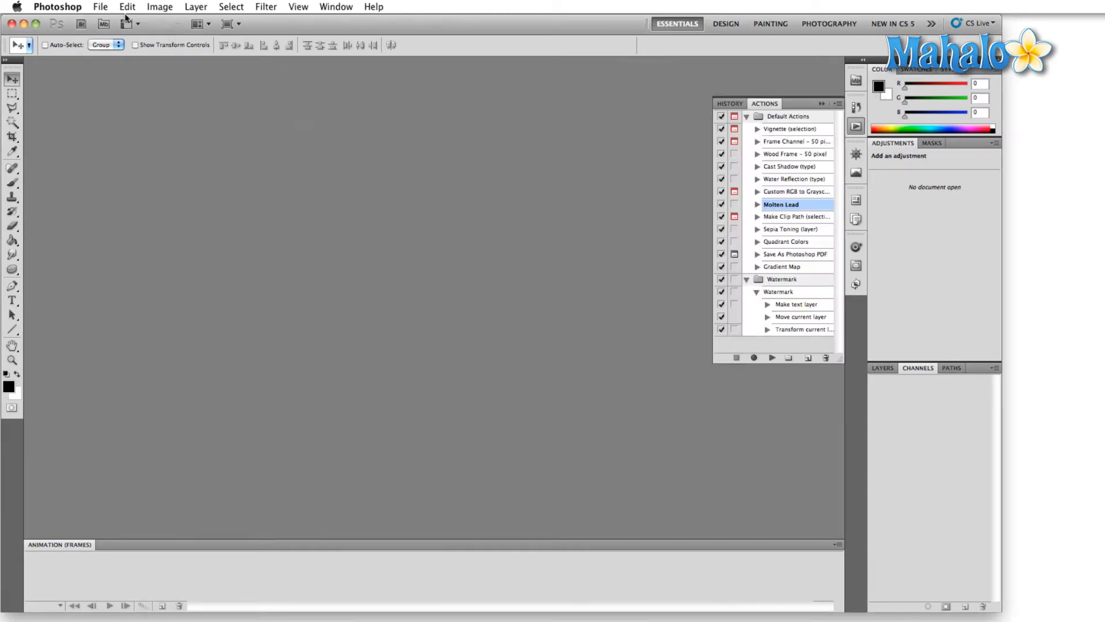
- Choose File > Browse in Mini Bridge to display the Desktop folder's files
{"action": "left_click", "coordinate": [100, 6]}
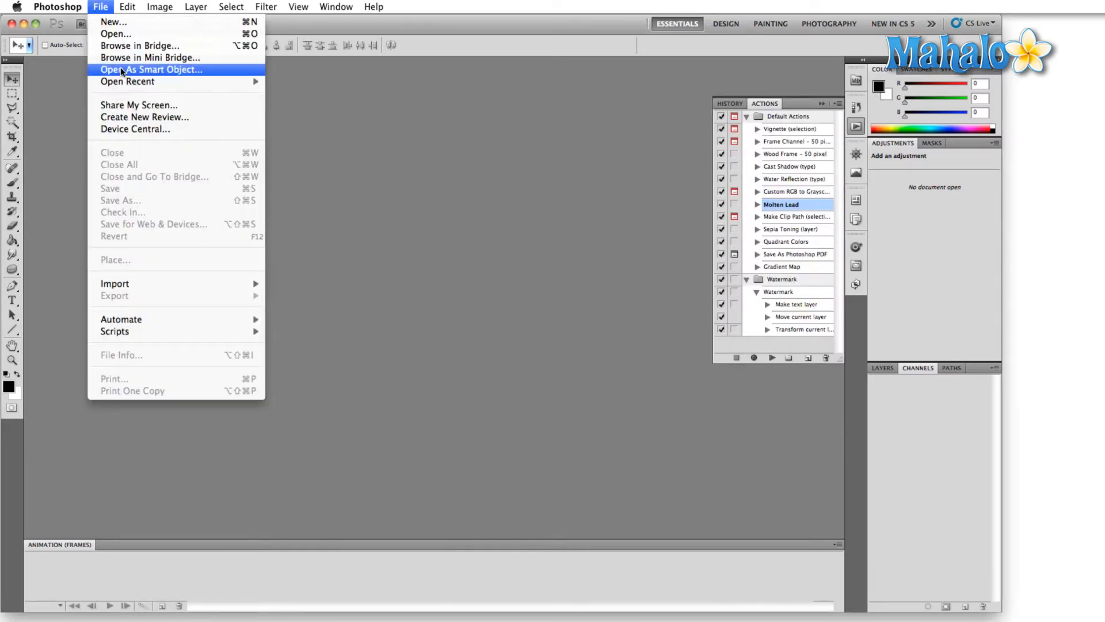
{"action": "left_click", "coordinate": [150, 57]}
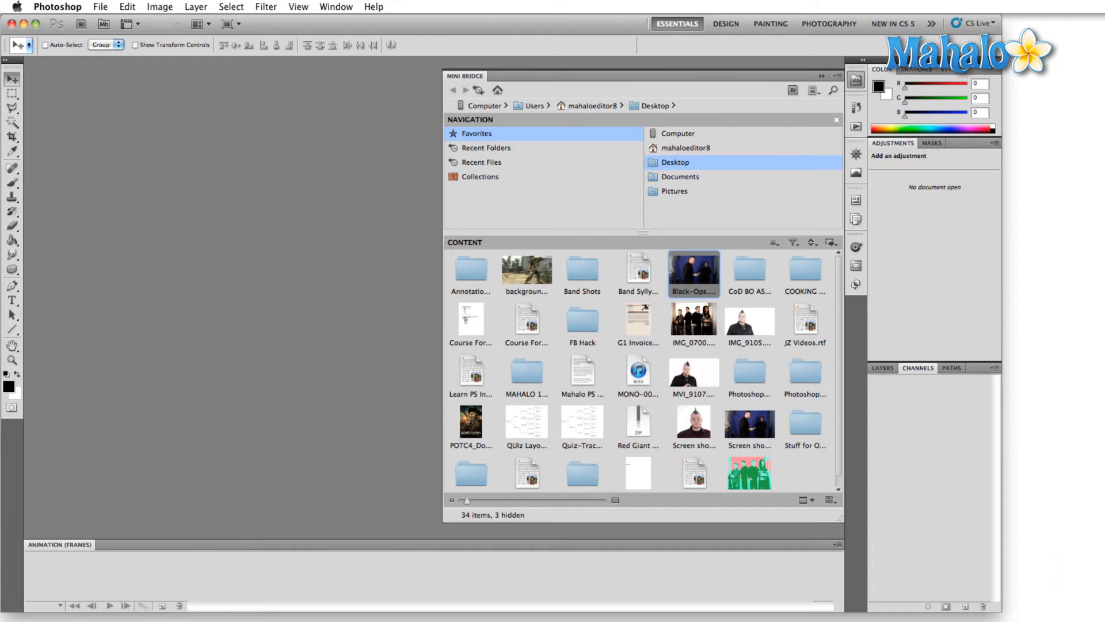
{"action": "mouse_move", "coordinate": [530, 97]}
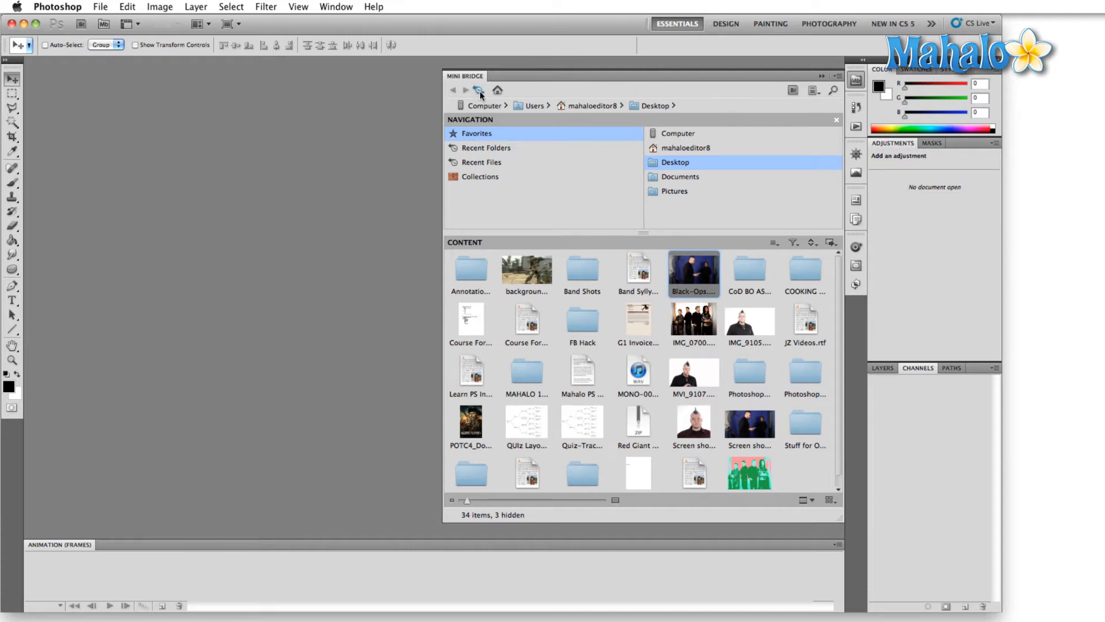
{"action": "mouse_move", "coordinate": [478, 90]}
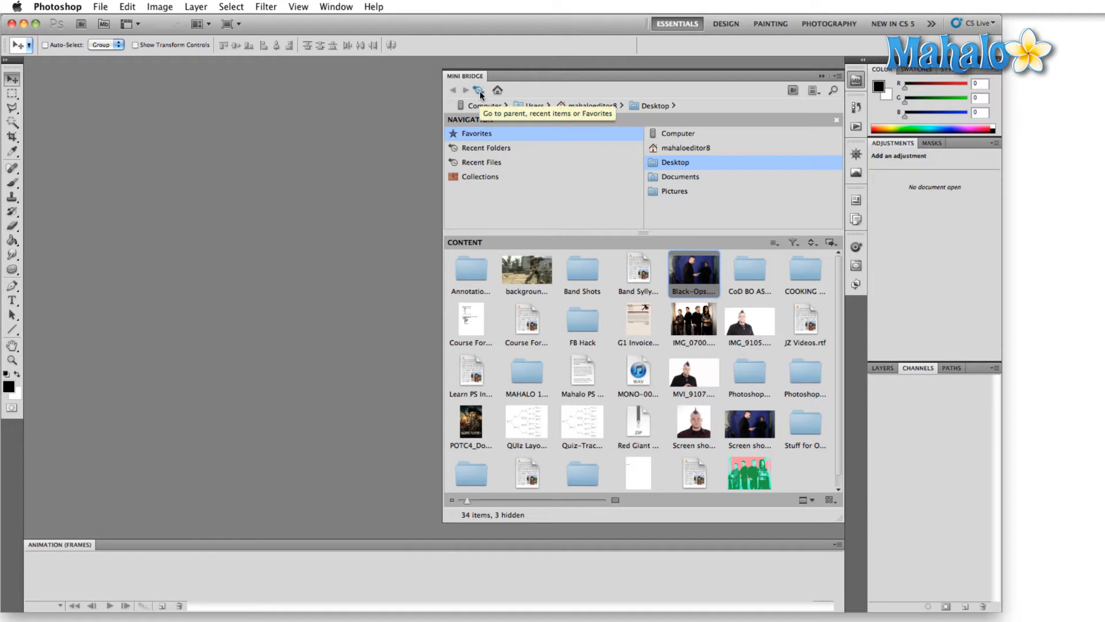
{"action": "mouse_move", "coordinate": [497, 90]}
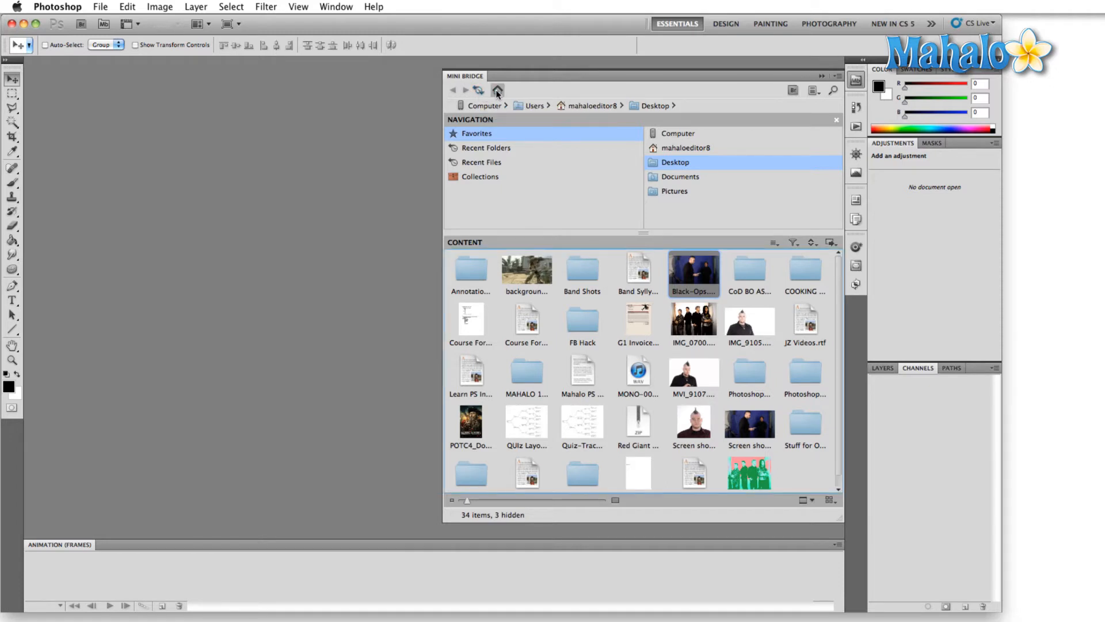
{"action": "left_click", "coordinate": [497, 90]}
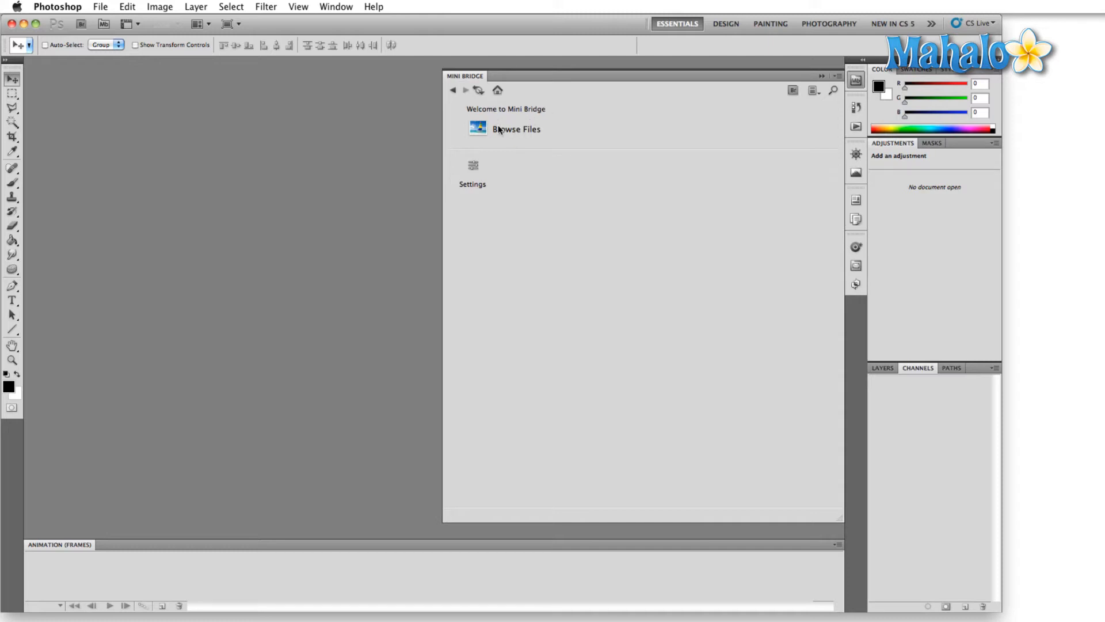
{"action": "left_click", "coordinate": [516, 129]}
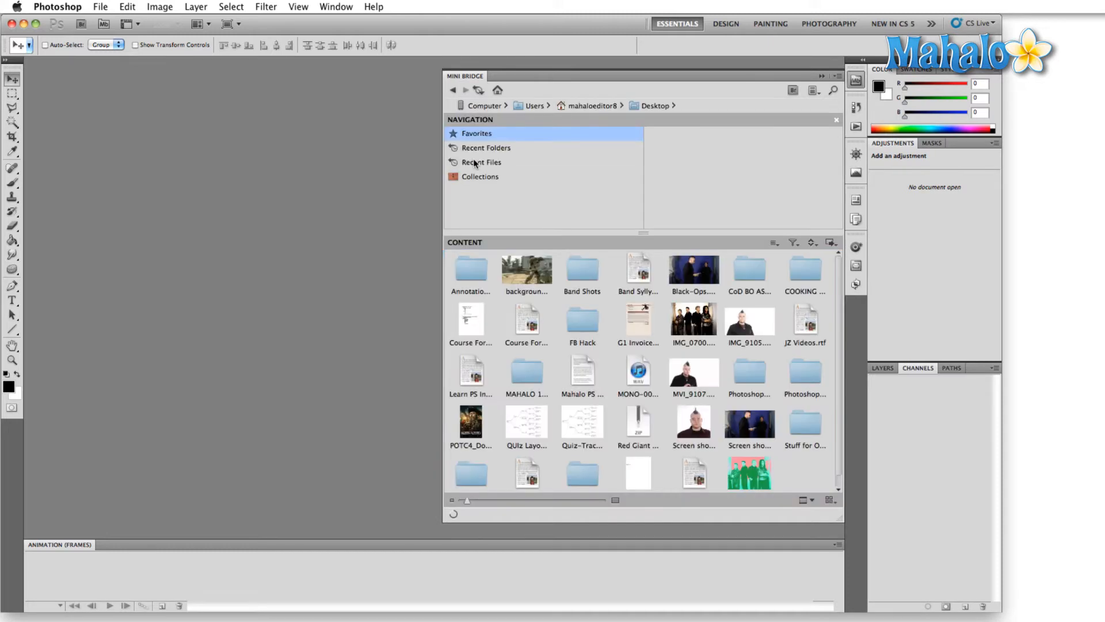
{"action": "left_click", "coordinate": [476, 133]}
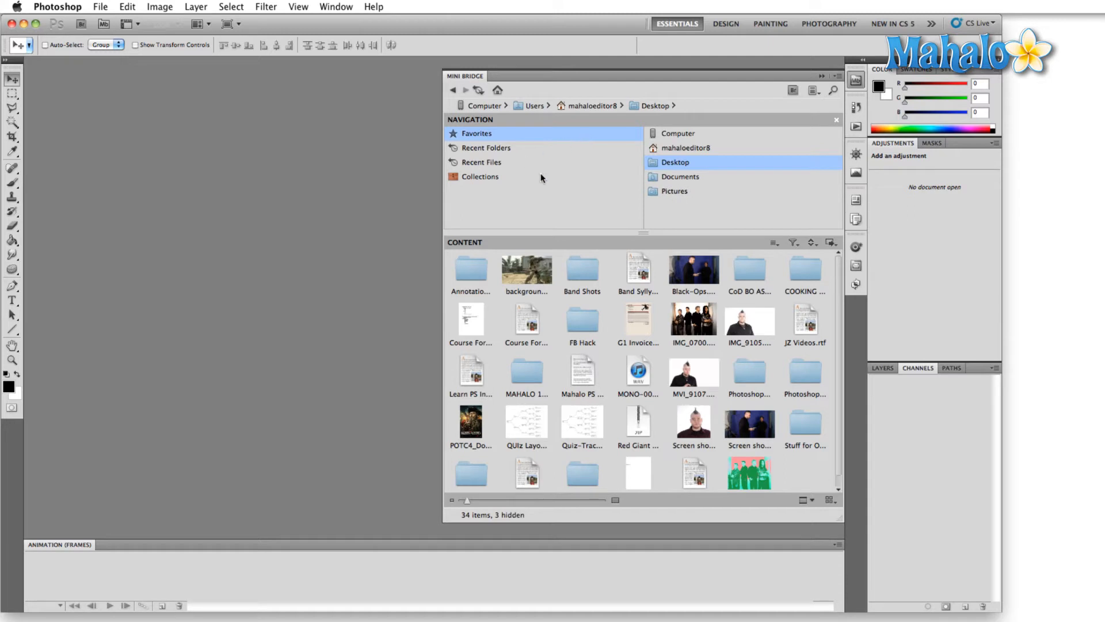
{"action": "mouse_move", "coordinate": [511, 147]}
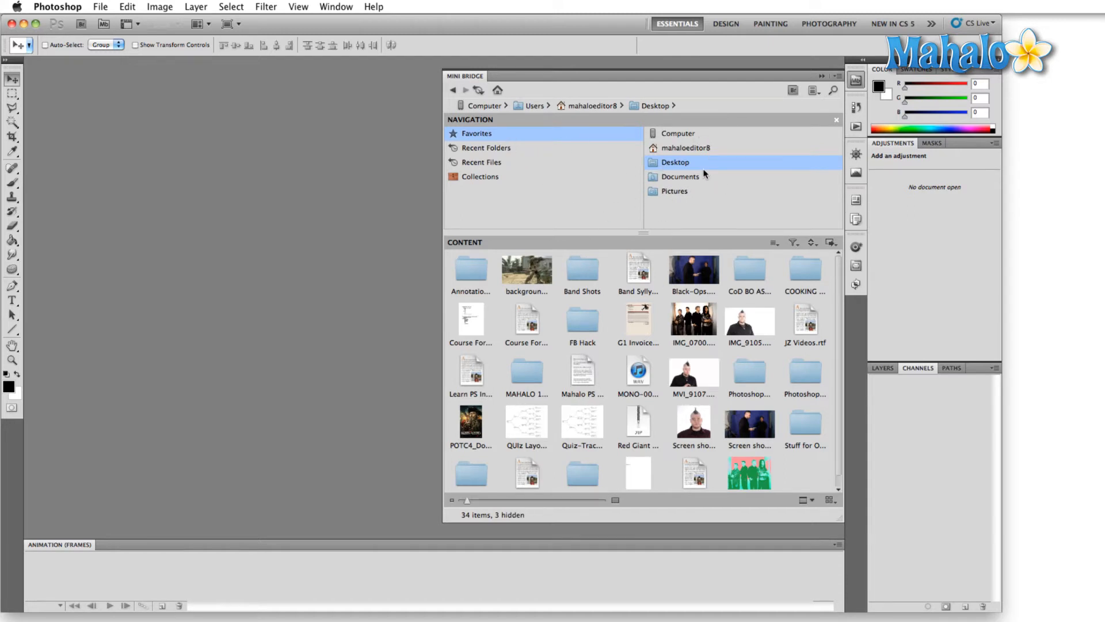
{"action": "mouse_move", "coordinate": [507, 176]}
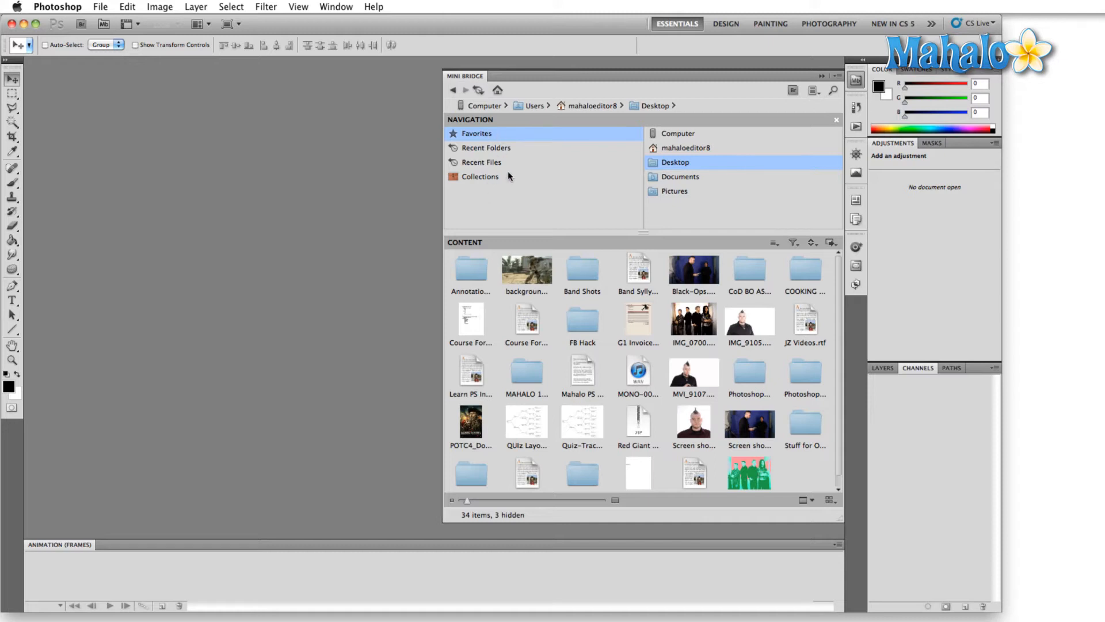
{"action": "mouse_move", "coordinate": [661, 156]}
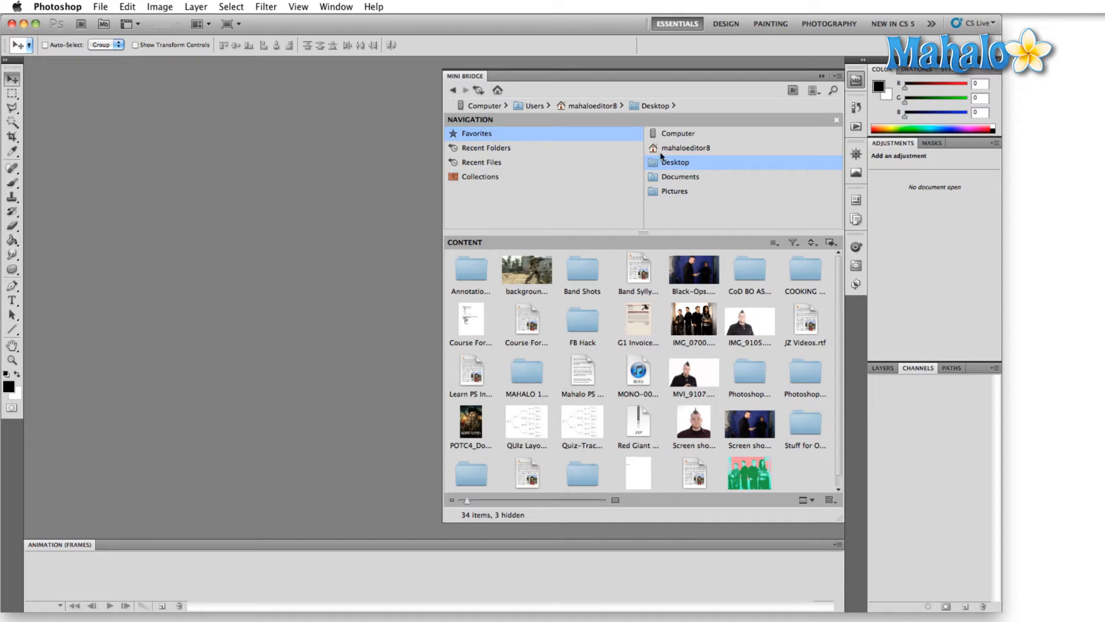
{"action": "mouse_move", "coordinate": [693, 169]}
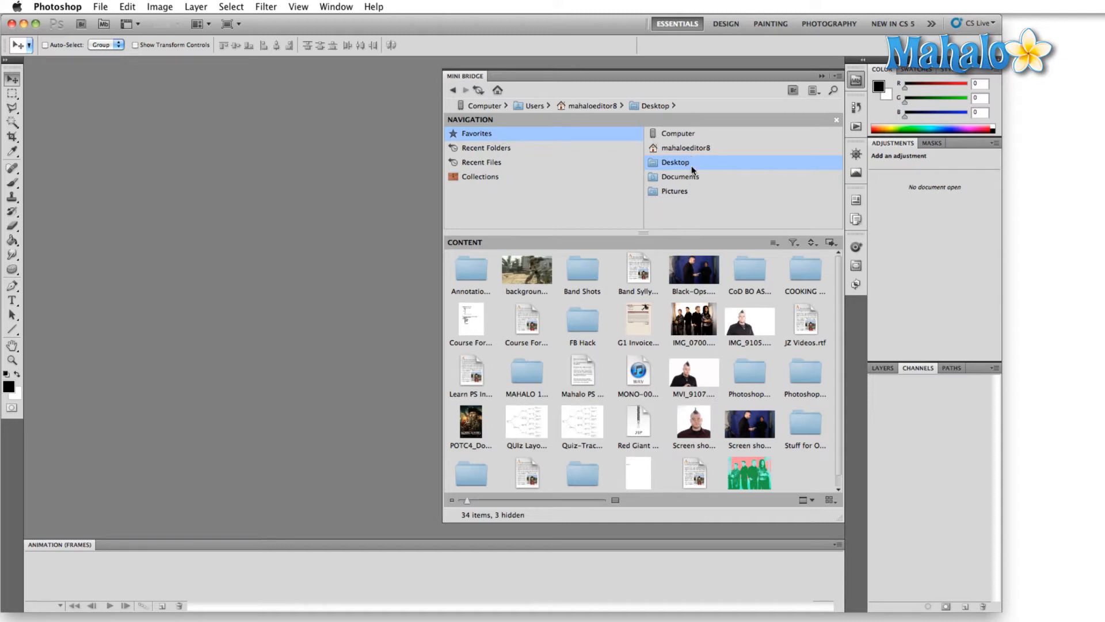
{"action": "mouse_move", "coordinate": [690, 182]}
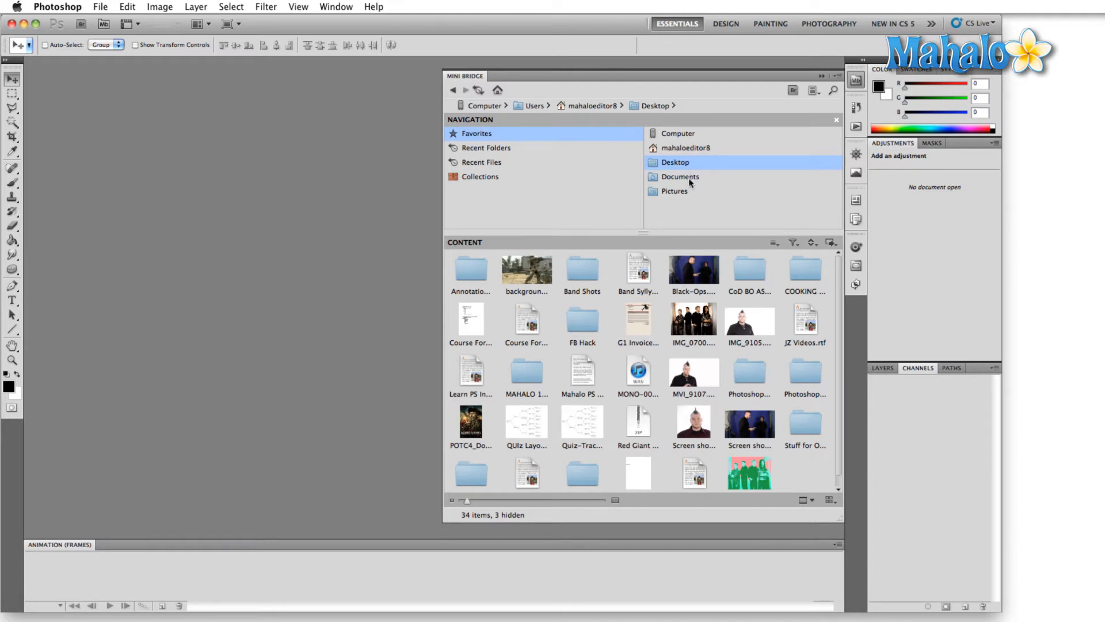
{"action": "mouse_move", "coordinate": [664, 459]}
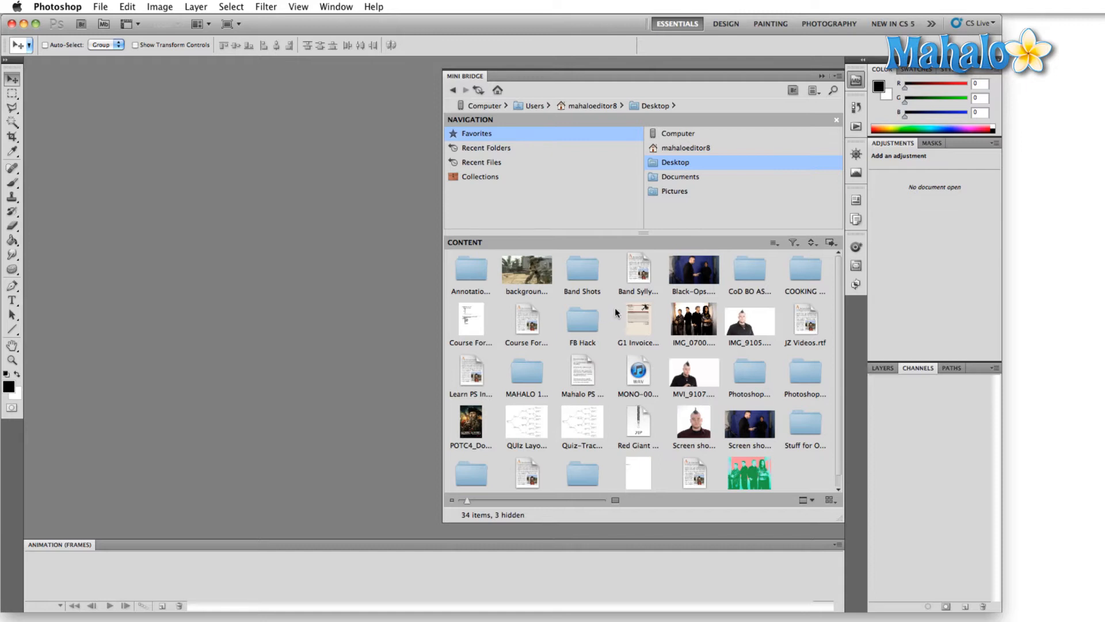
{"action": "mouse_move", "coordinate": [450, 427]}
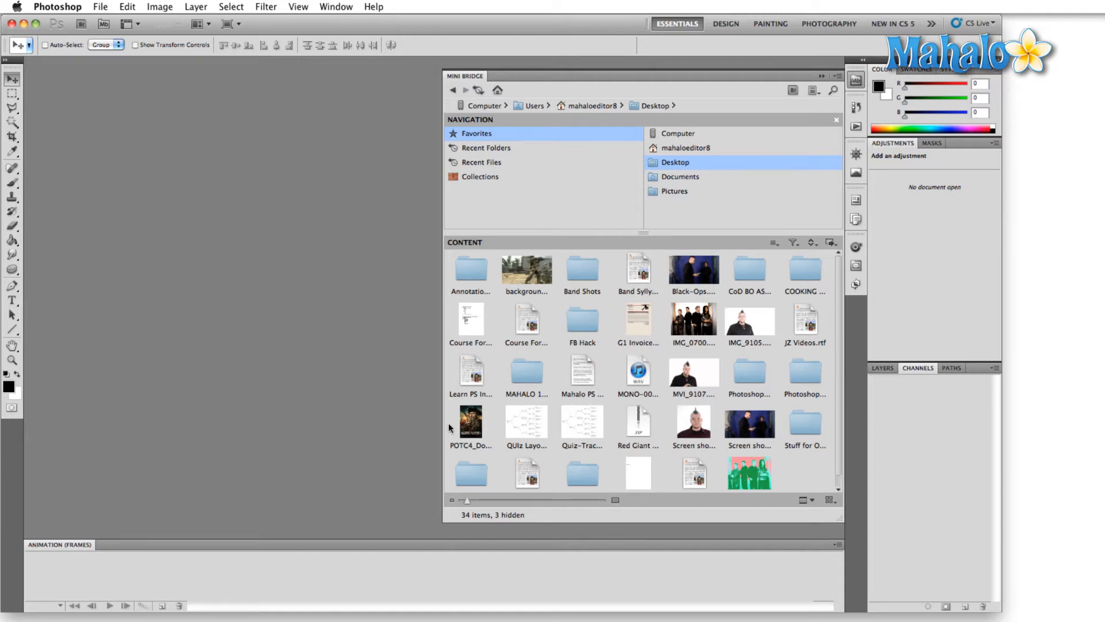
{"action": "mouse_move", "coordinate": [778, 290]}
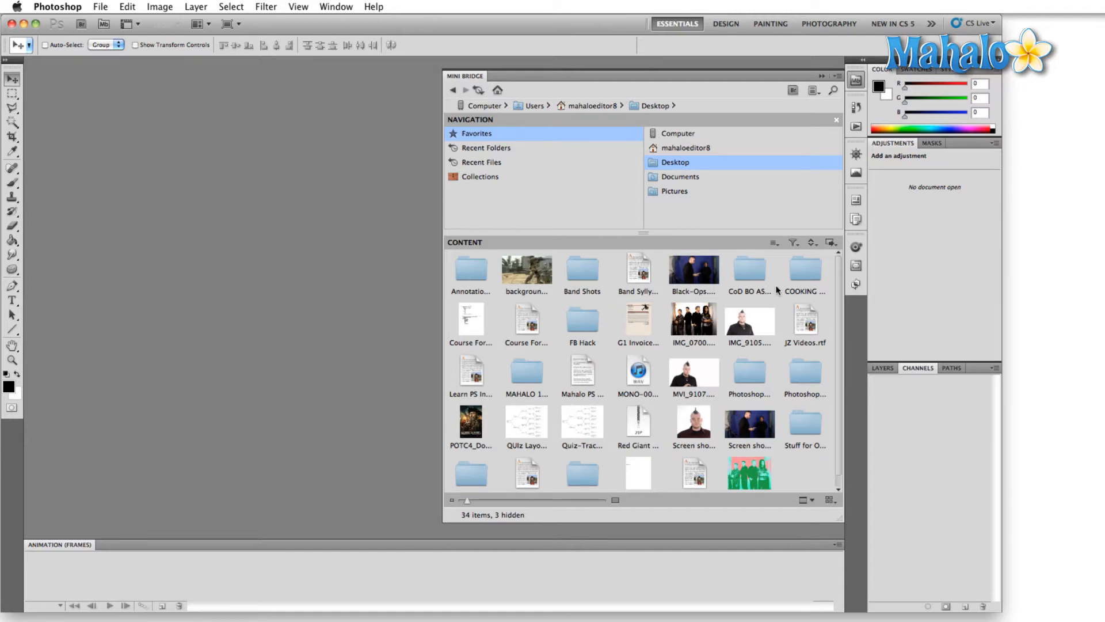
{"action": "scroll", "scroll_direction": "down", "scroll_amount": 3}
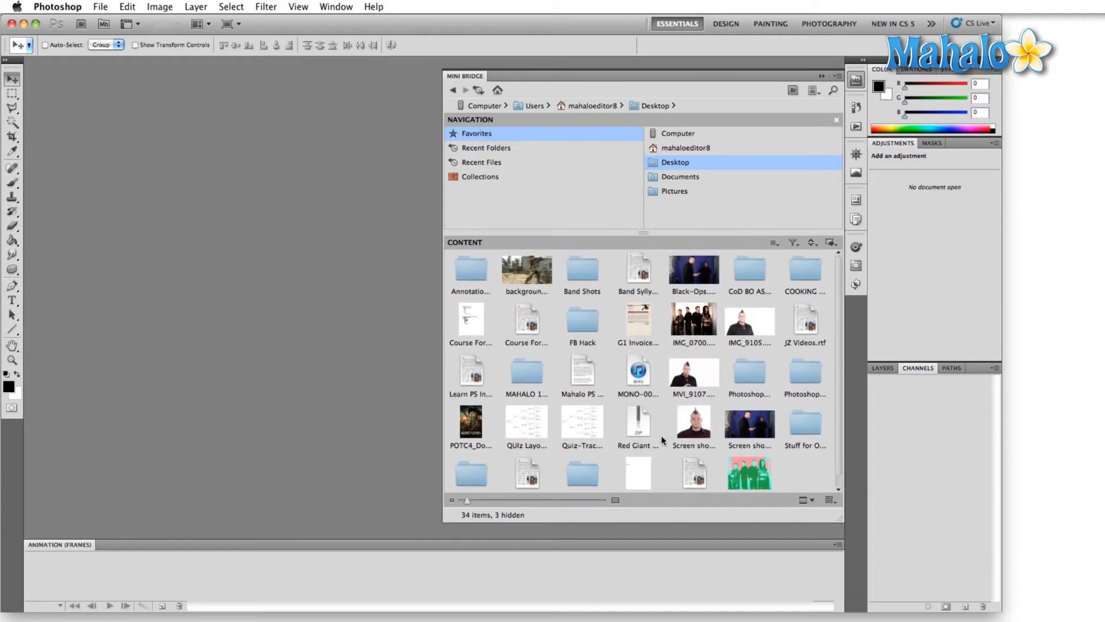
{"action": "mouse_move", "coordinate": [612, 384]}
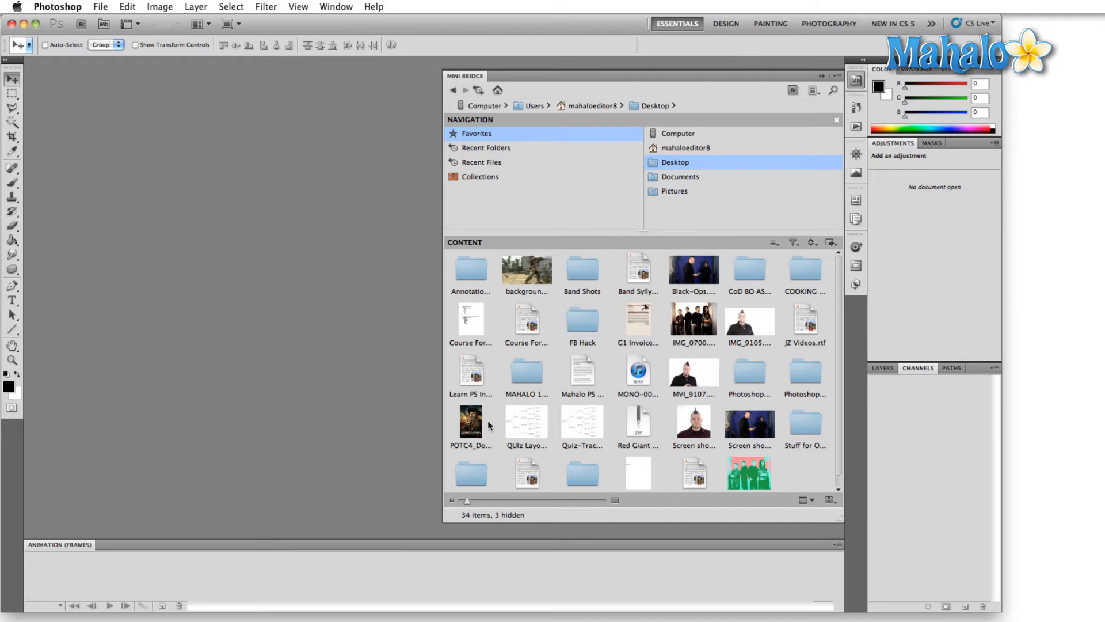
{"action": "mouse_move", "coordinate": [470, 503]}
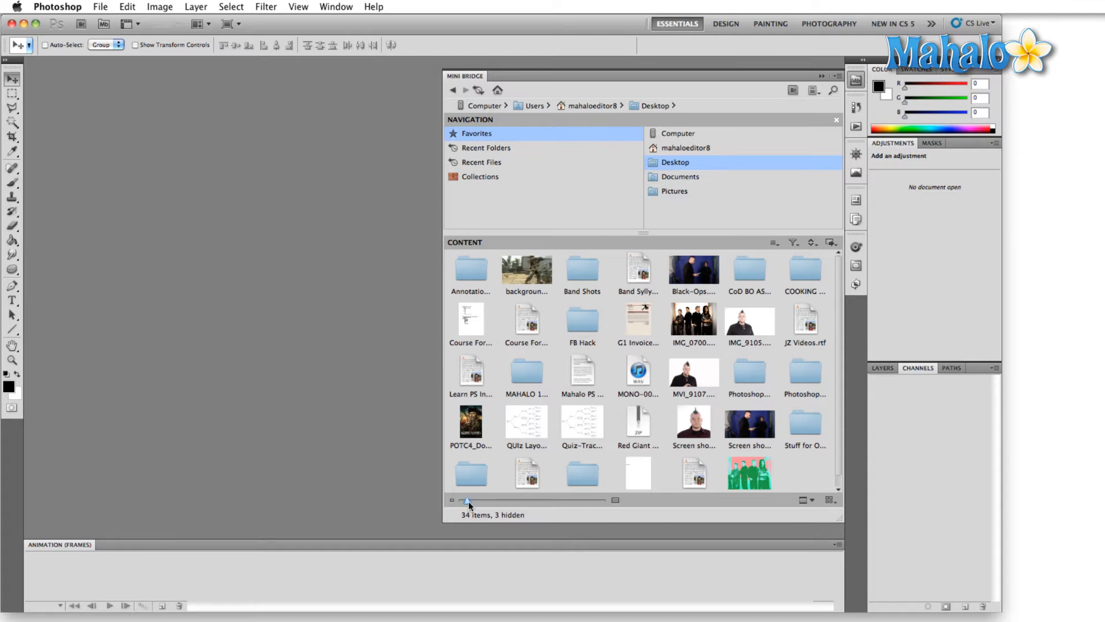
- Enlarge the Mini Bridge thumbnails so Desktop file names appear in full
{"action": "scroll", "scroll_direction": "down", "scroll_amount": 3}
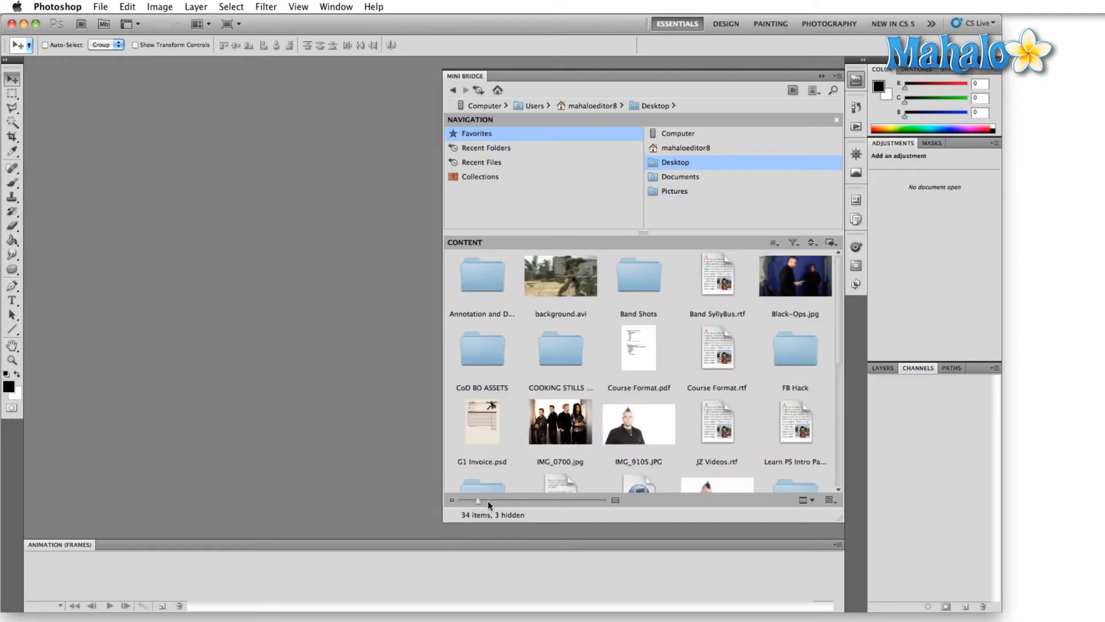
{"action": "mouse_move", "coordinate": [816, 515]}
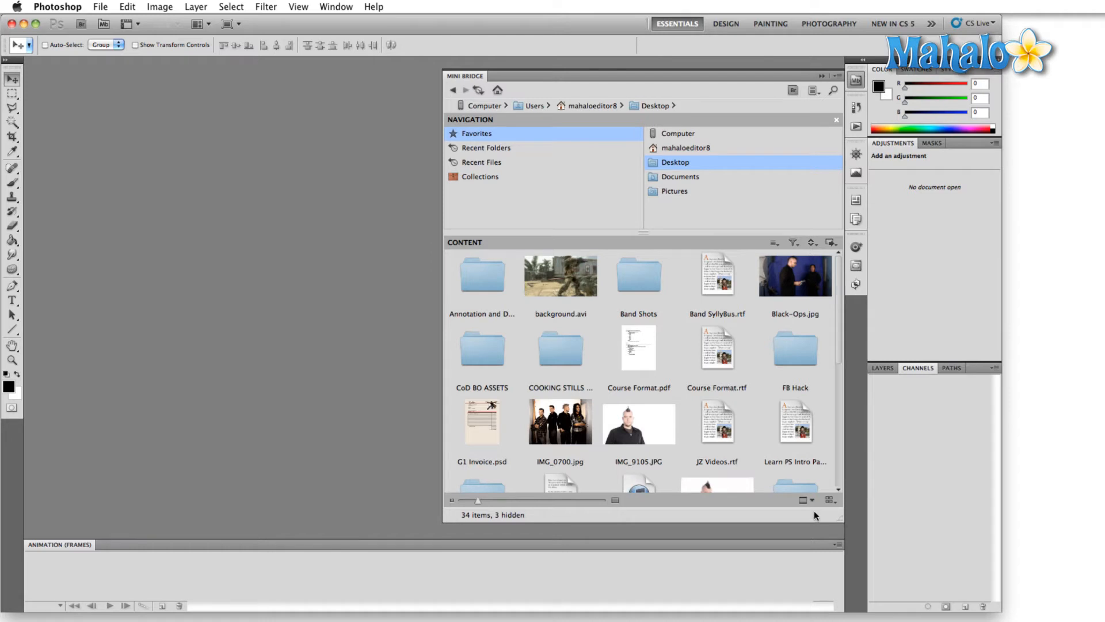
{"action": "left_click", "coordinate": [810, 499]}
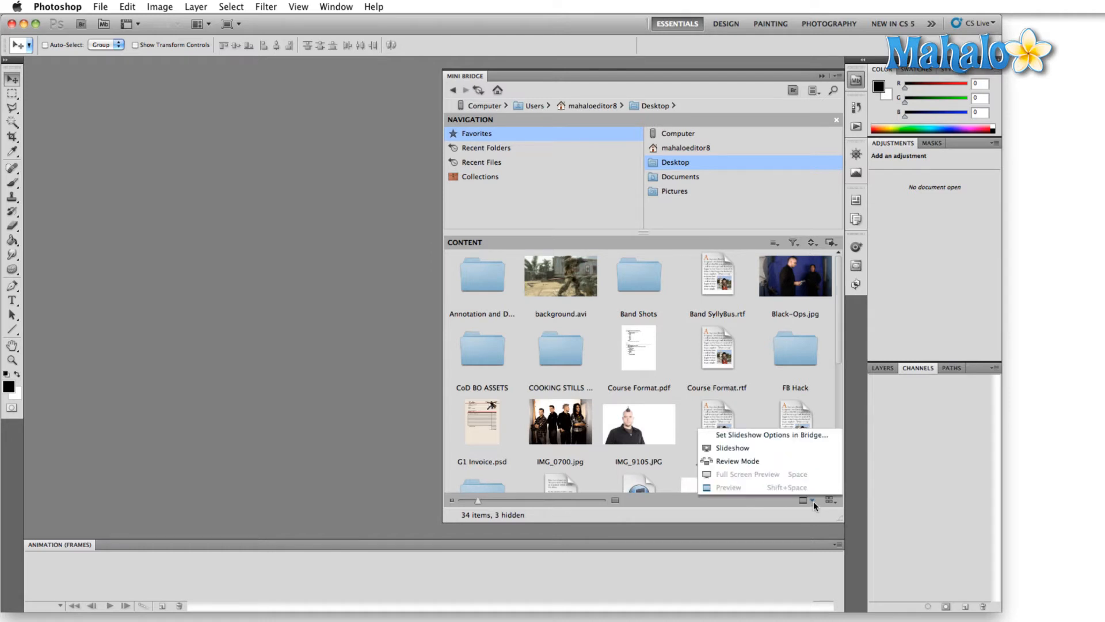
{"action": "mouse_move", "coordinate": [810, 494]}
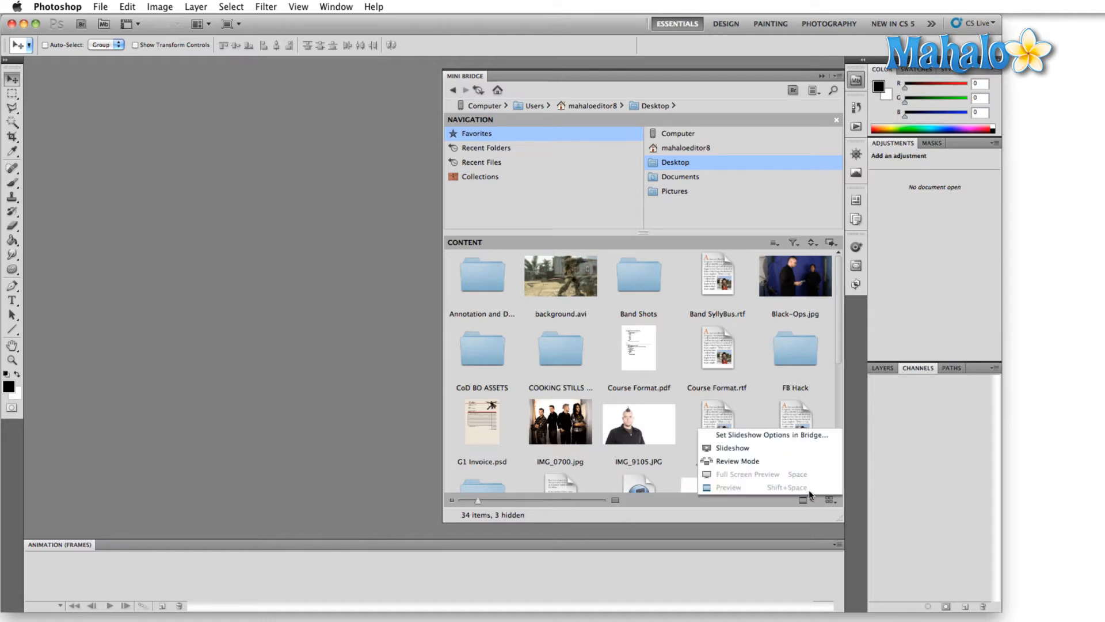
{"action": "mouse_move", "coordinate": [733, 447]}
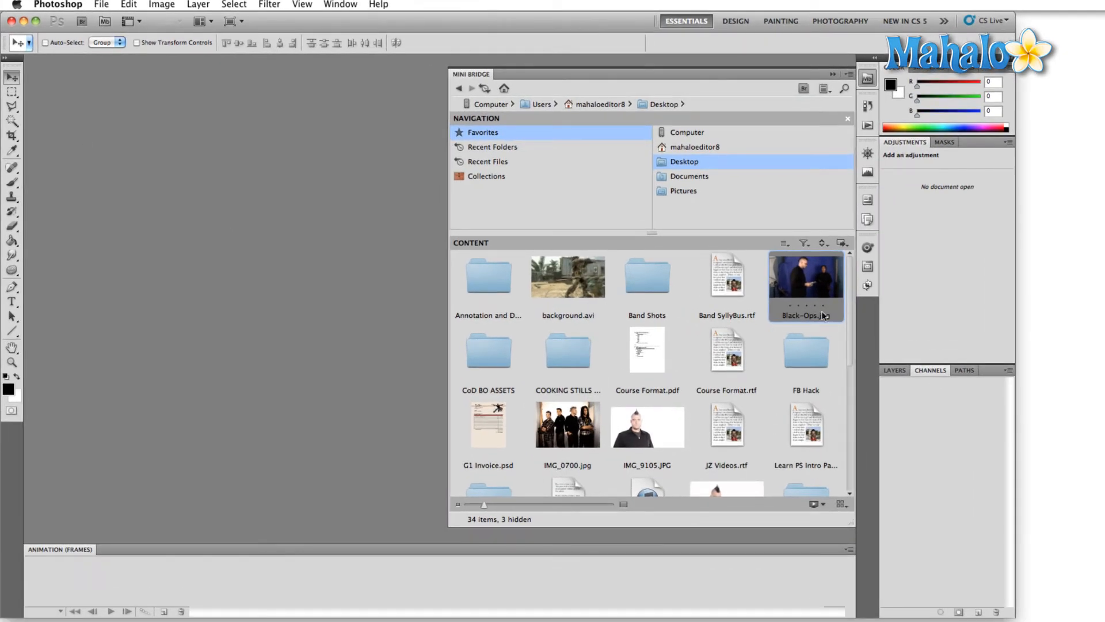
{"action": "mouse_move", "coordinate": [730, 493]}
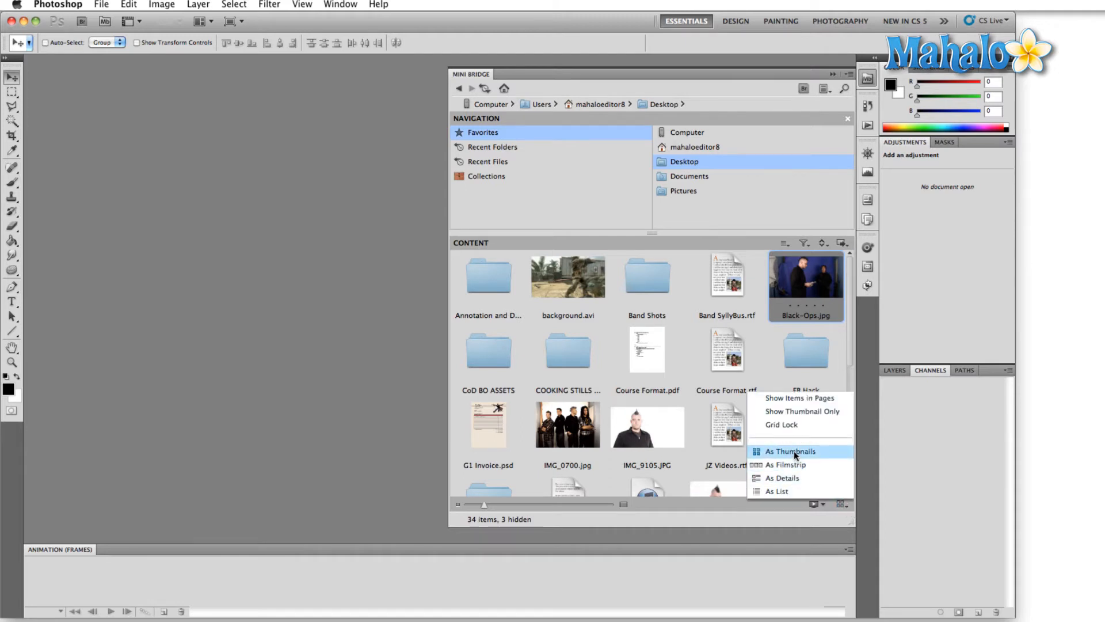
{"action": "mouse_move", "coordinate": [839, 505]}
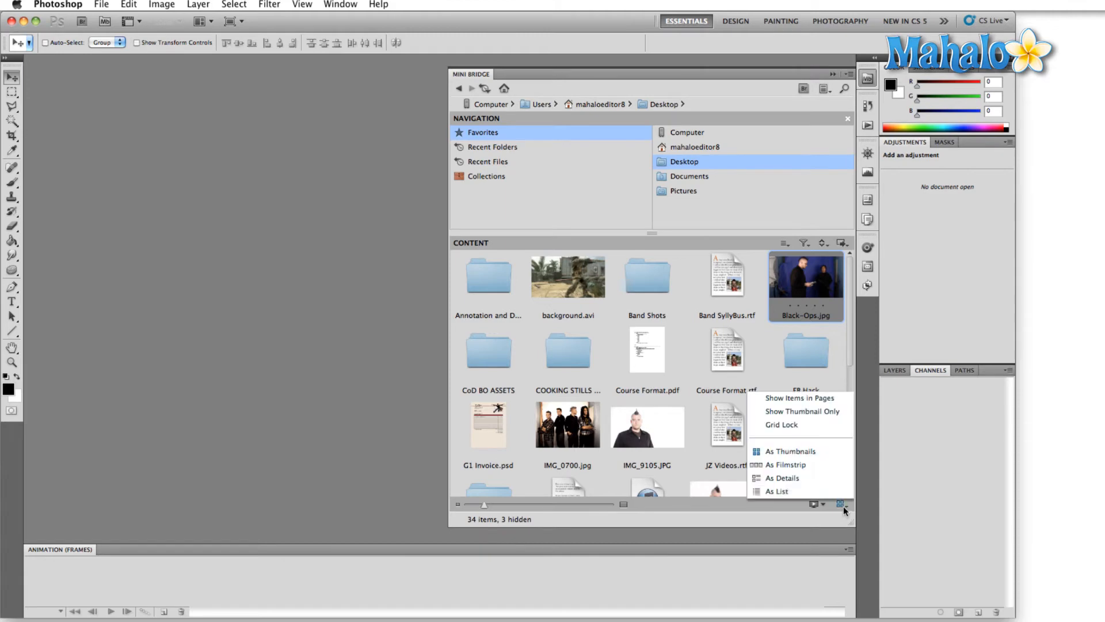
- Switch the Mini Bridge view to Filmstrip, then Details, and finally List
{"action": "left_click", "coordinate": [785, 465]}
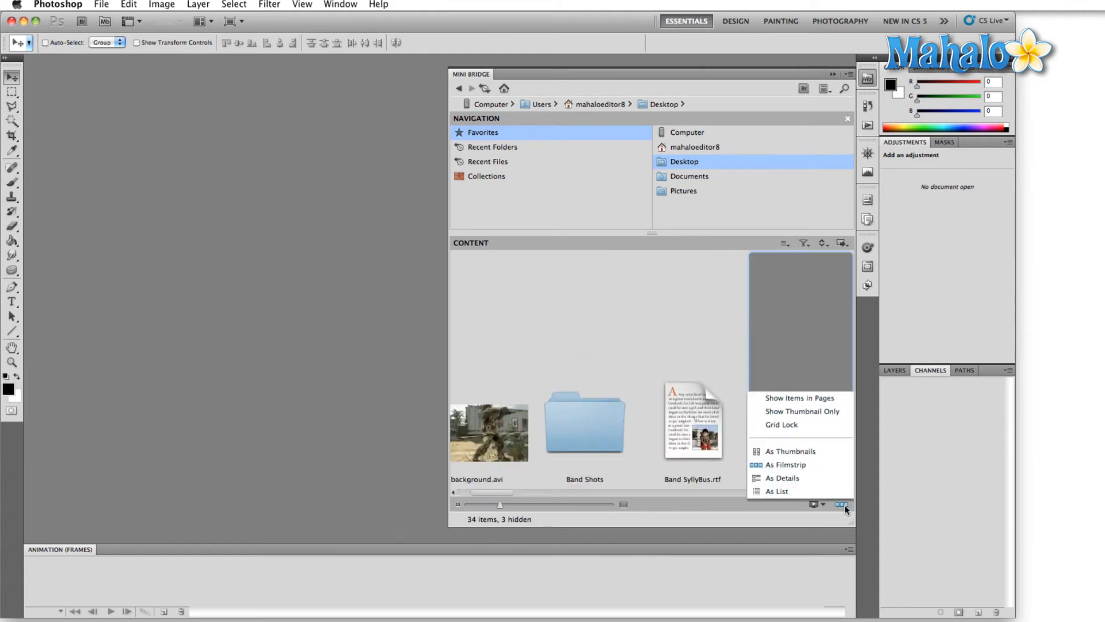
{"action": "left_click", "coordinate": [781, 478]}
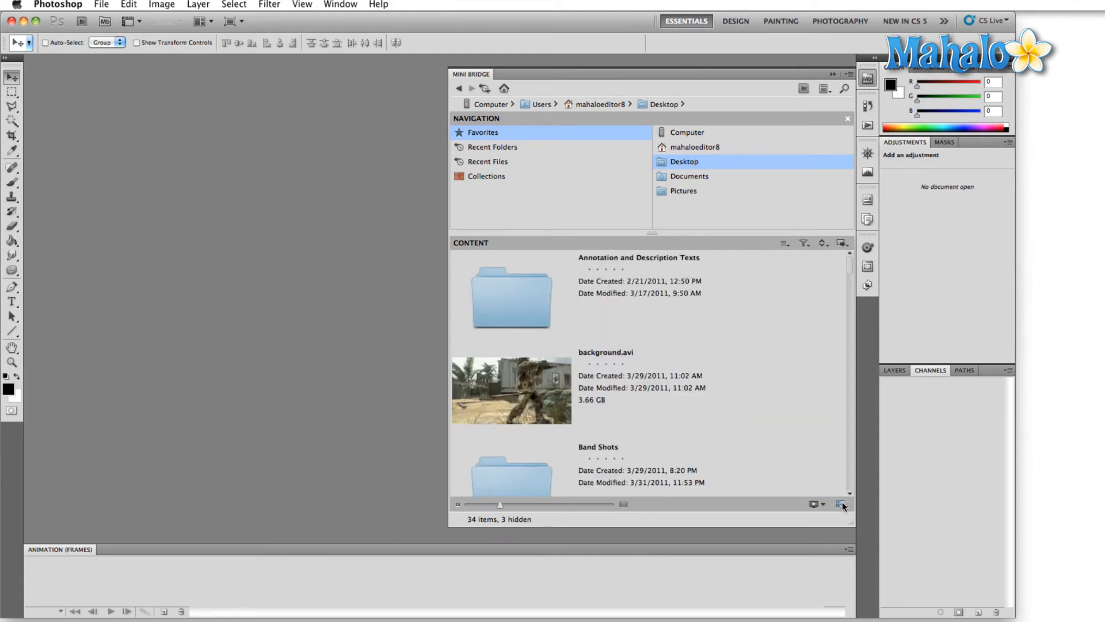
{"action": "left_click", "coordinate": [839, 505]}
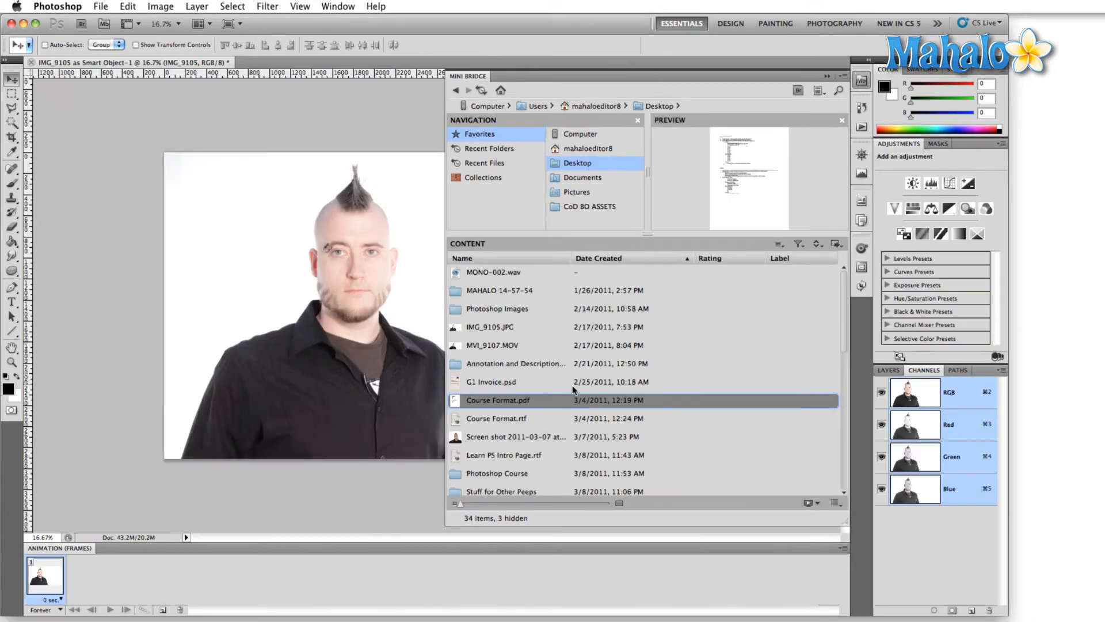
- Enter Review Mode from the Content pod's Preview menu, showing Black-Ops.jpg in front
{"action": "left_click", "coordinate": [812, 502]}
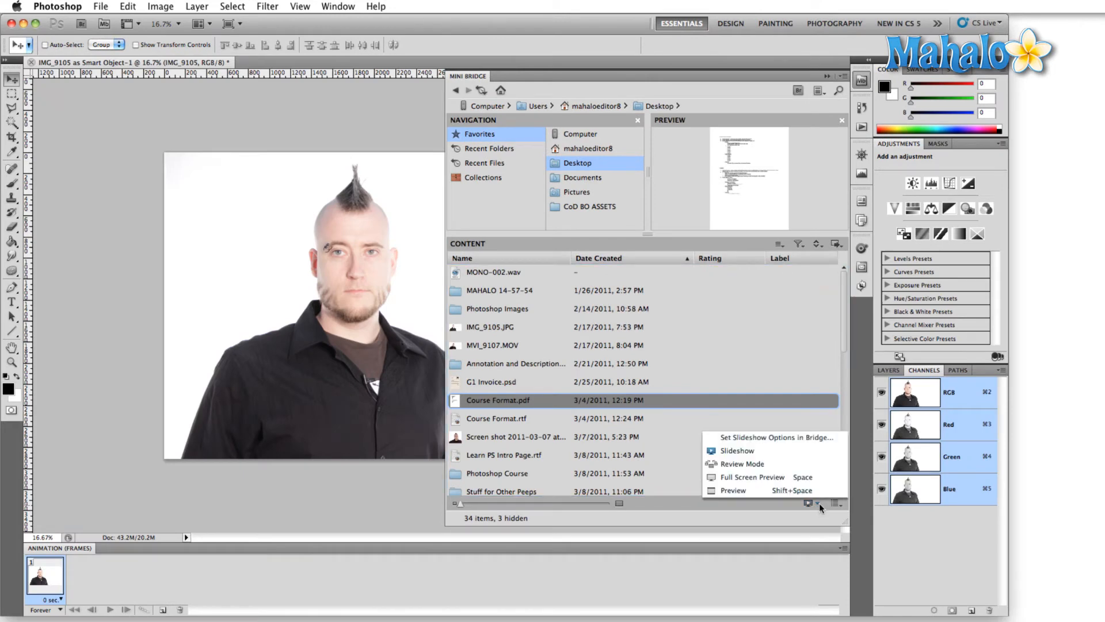
{"action": "mouse_move", "coordinate": [741, 464]}
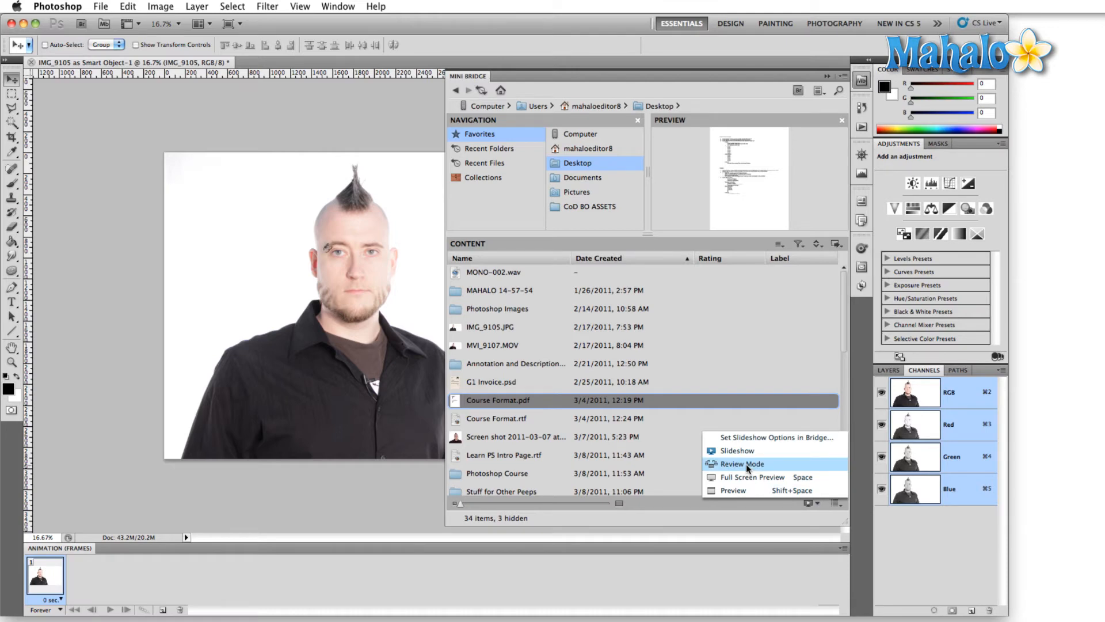
{"action": "left_click", "coordinate": [741, 464]}
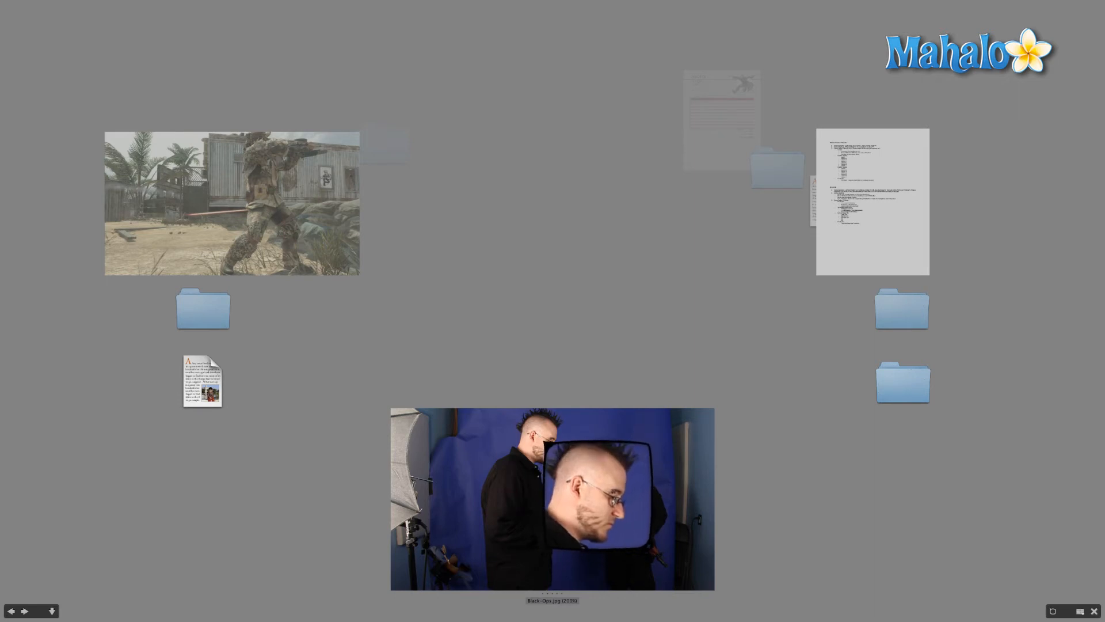
- Rate the front Black-Ops.jpg image with stars from its context menu
{"action": "right_click", "coordinate": [616, 476]}
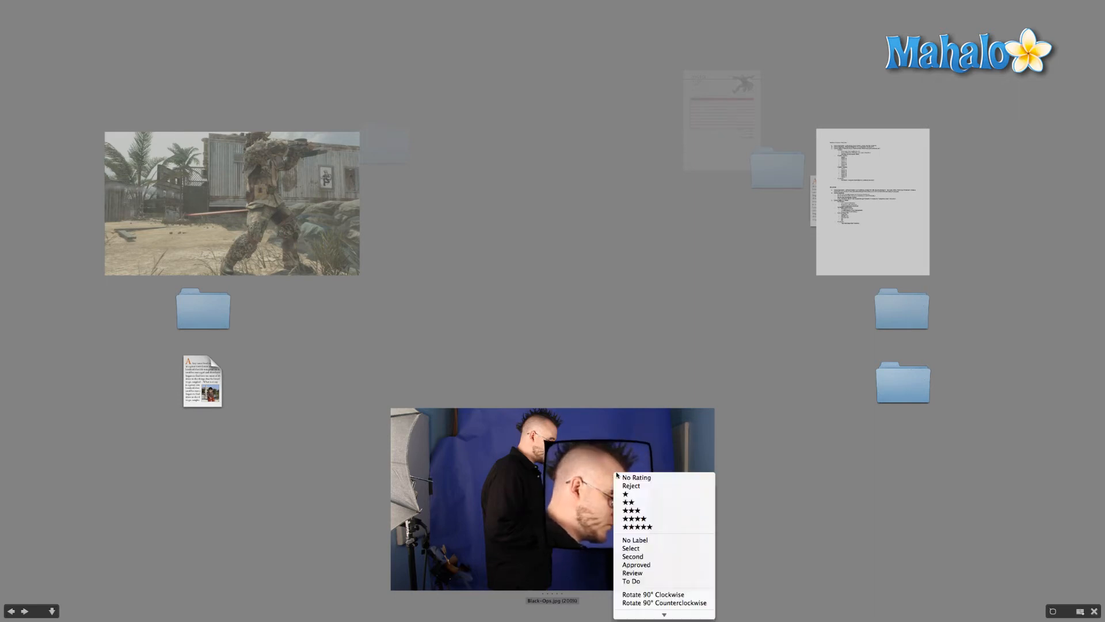
{"action": "left_click", "coordinate": [634, 519]}
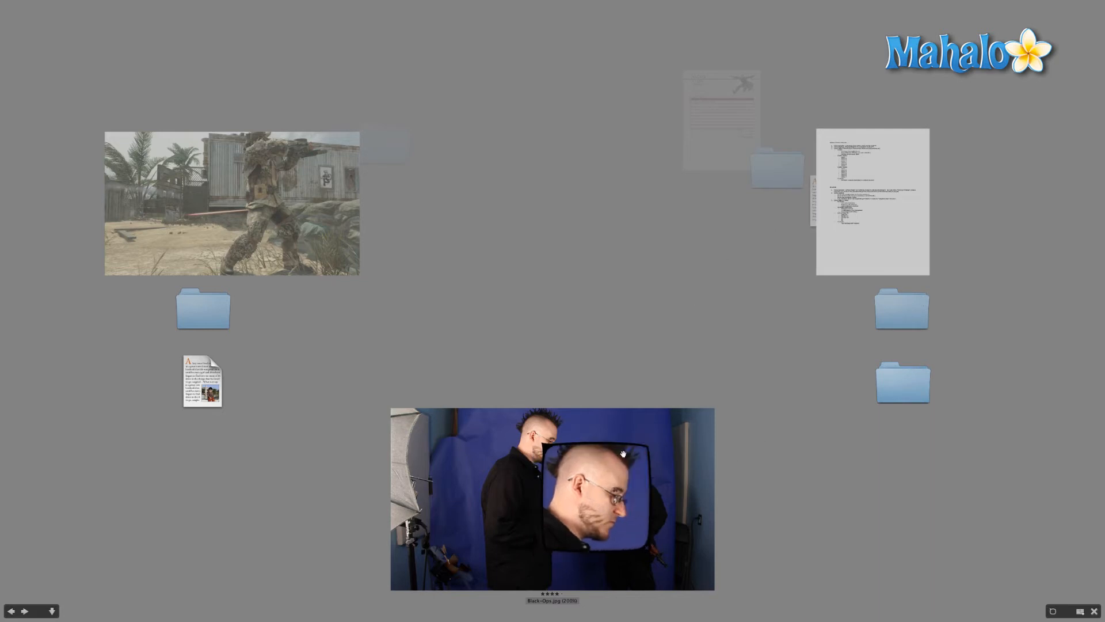
{"action": "mouse_move", "coordinate": [1054, 568]}
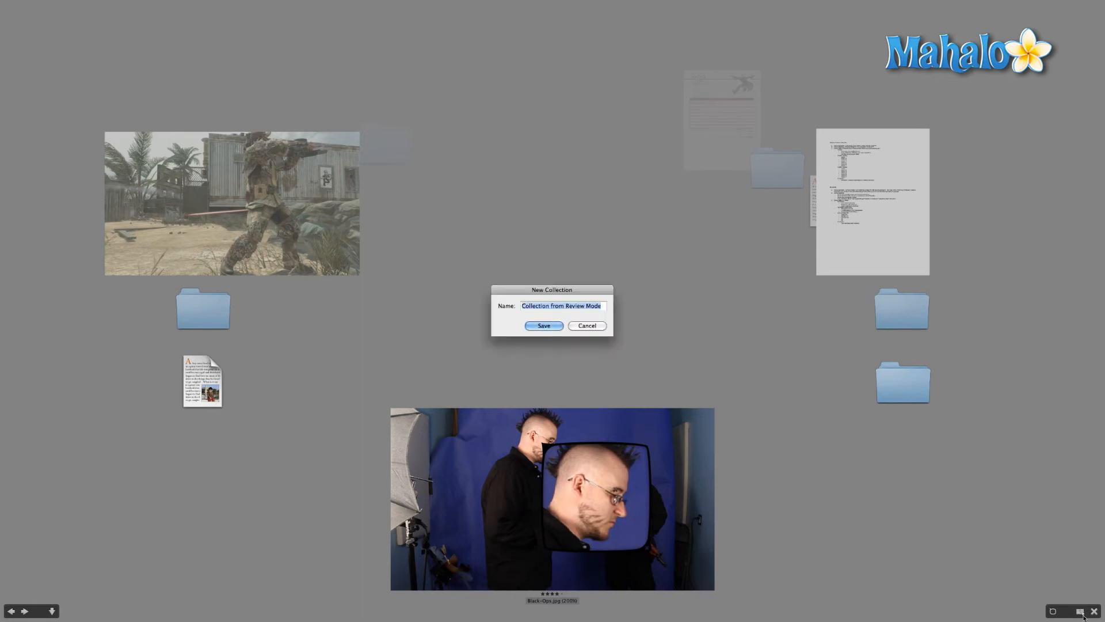
{"action": "mouse_move", "coordinate": [551, 313]}
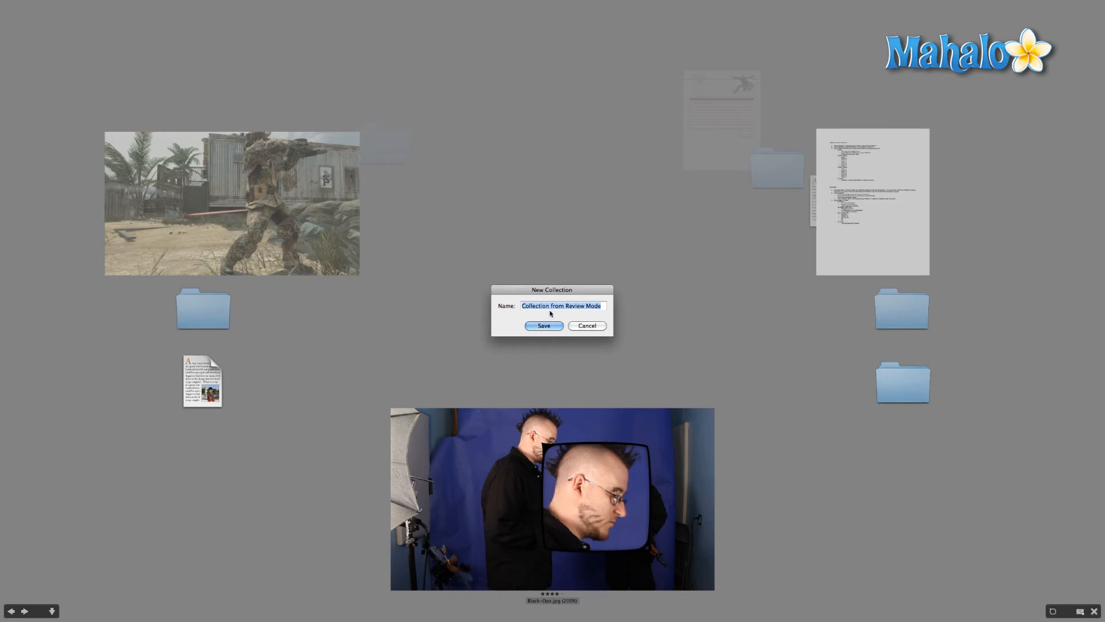
{"action": "mouse_move", "coordinate": [616, 327]}
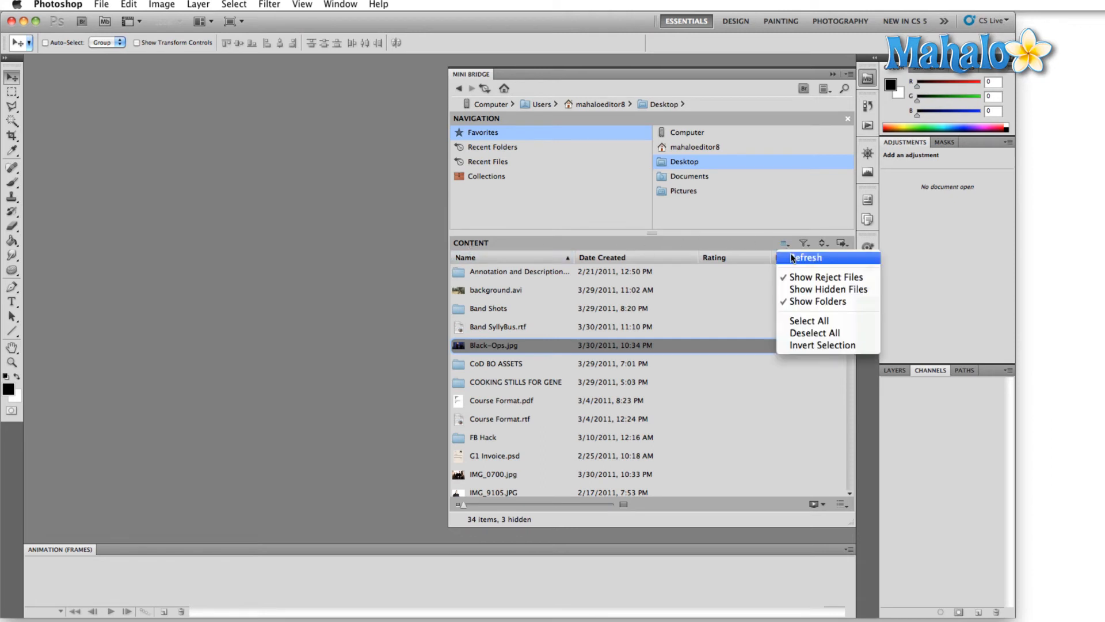
{"action": "left_click", "coordinate": [804, 242]}
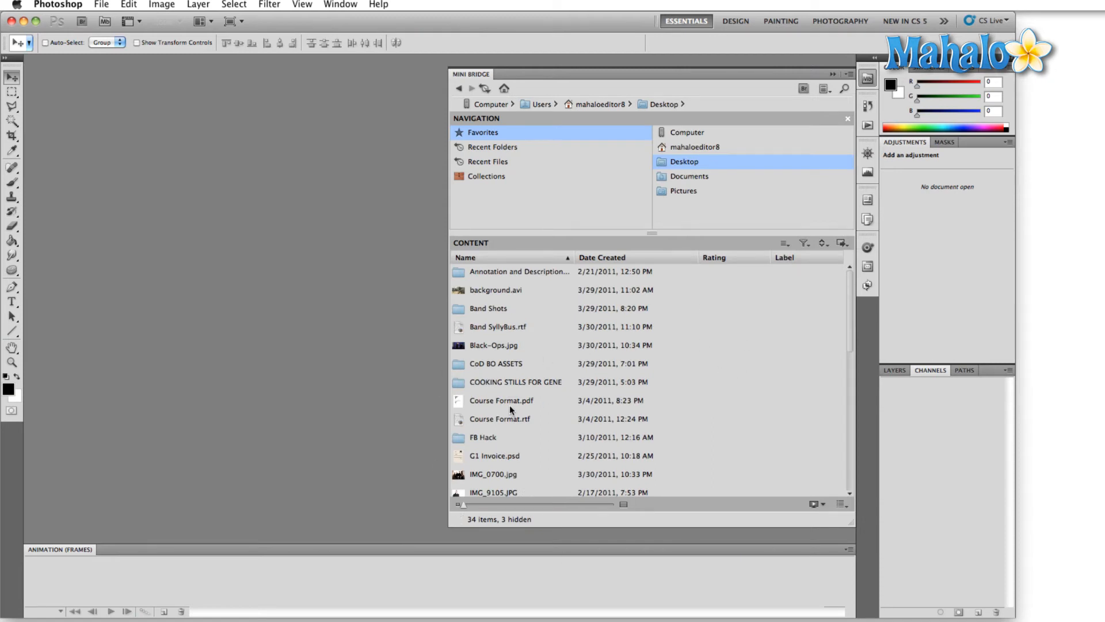
{"action": "mouse_move", "coordinate": [856, 331]}
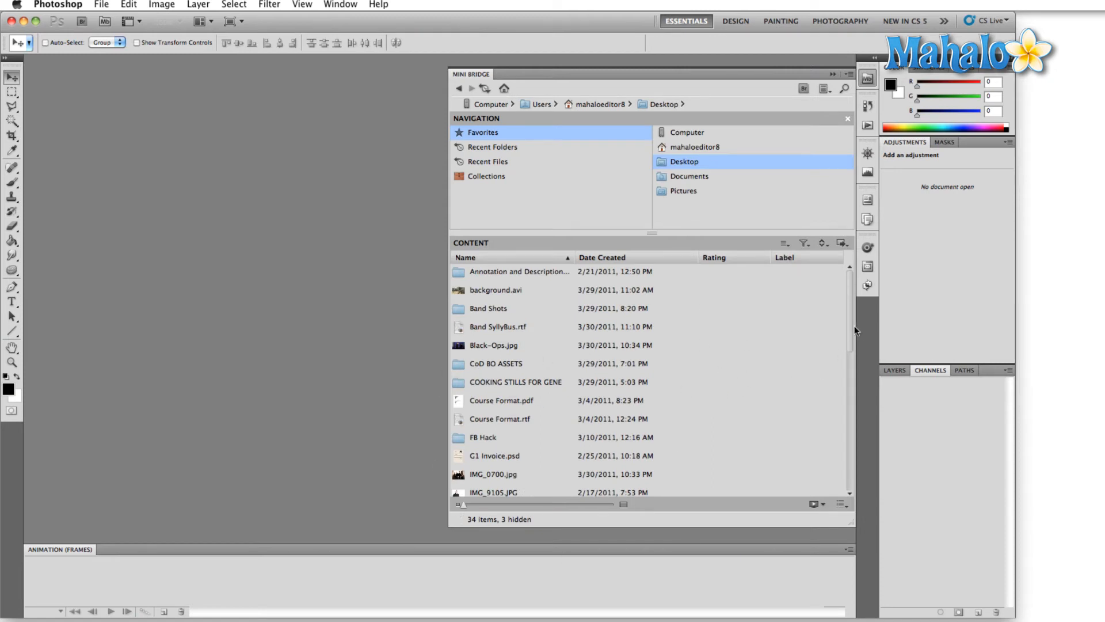
{"action": "scroll", "scroll_direction": "down", "scroll_amount": 3}
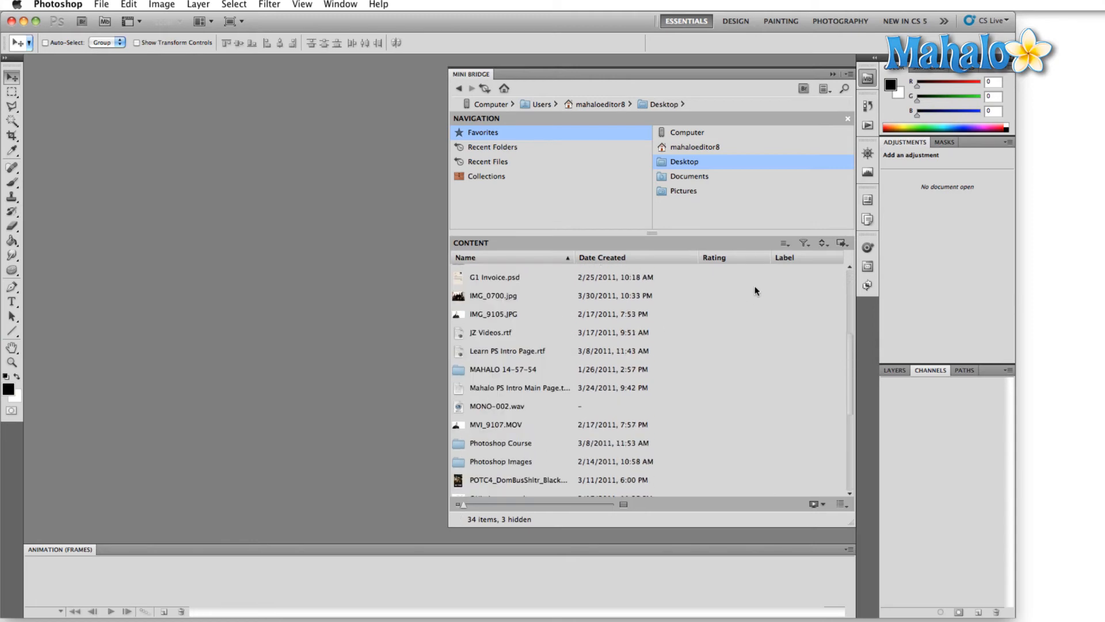
{"action": "left_click", "coordinate": [841, 243]}
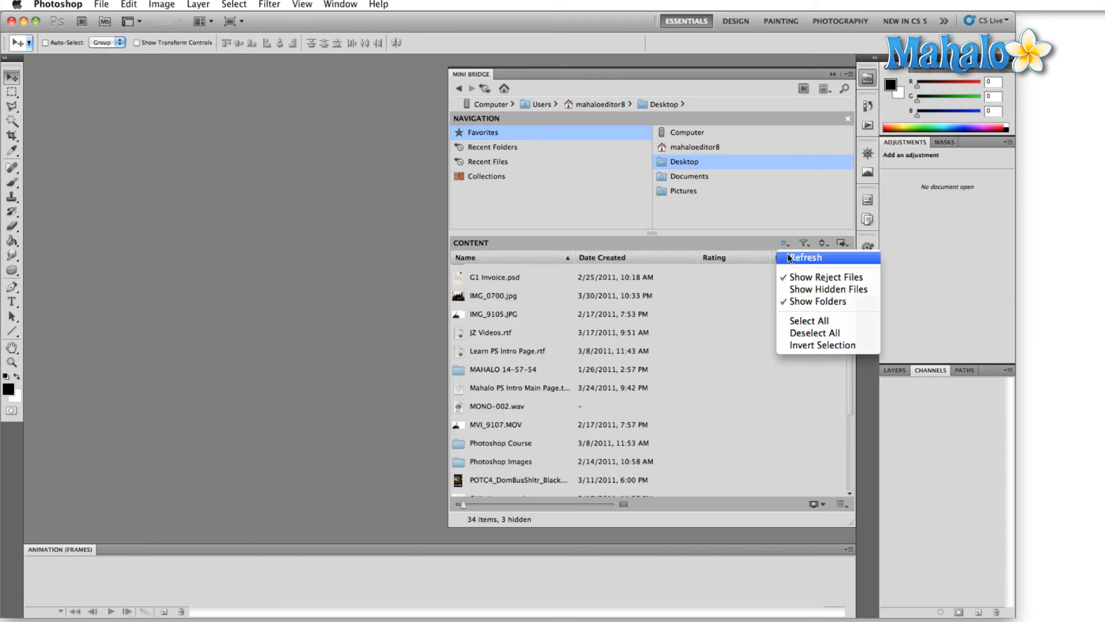
{"action": "left_click", "coordinate": [806, 257]}
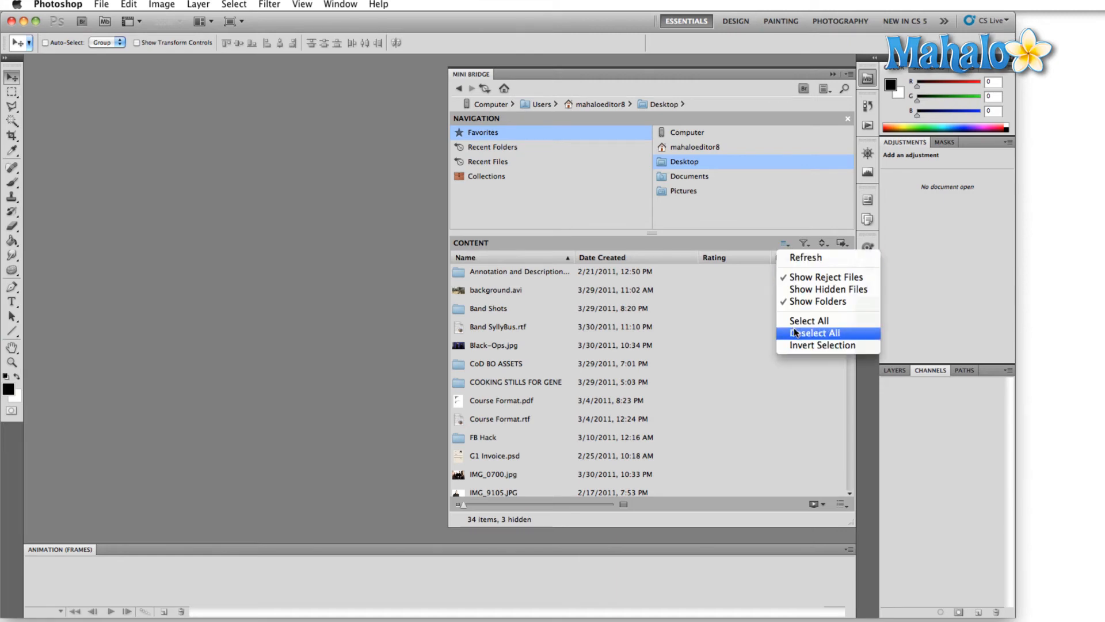
{"action": "mouse_move", "coordinate": [815, 269]}
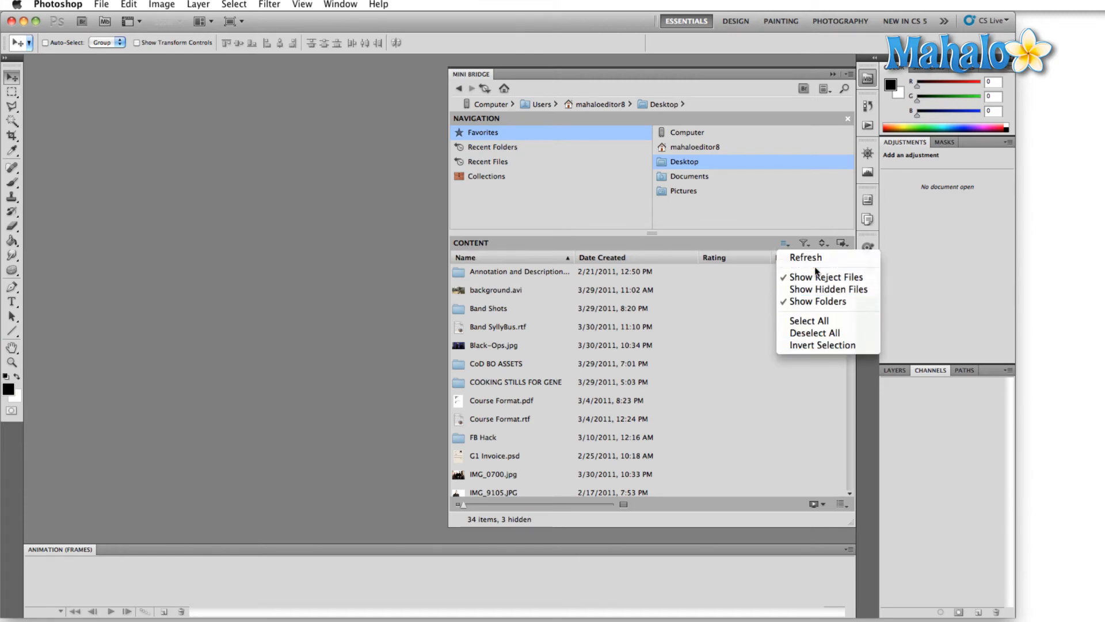
{"action": "mouse_move", "coordinate": [785, 230]}
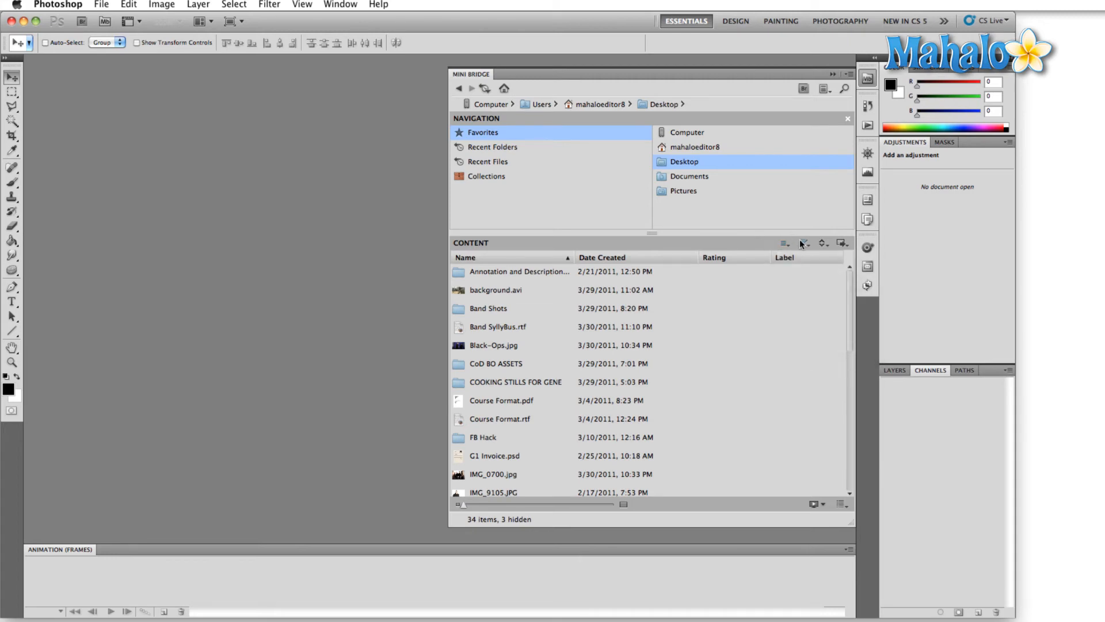
- Choose Clear Filter in the Filter Items menu so all 34 Desktop items reappear
{"action": "left_click", "coordinate": [803, 243]}
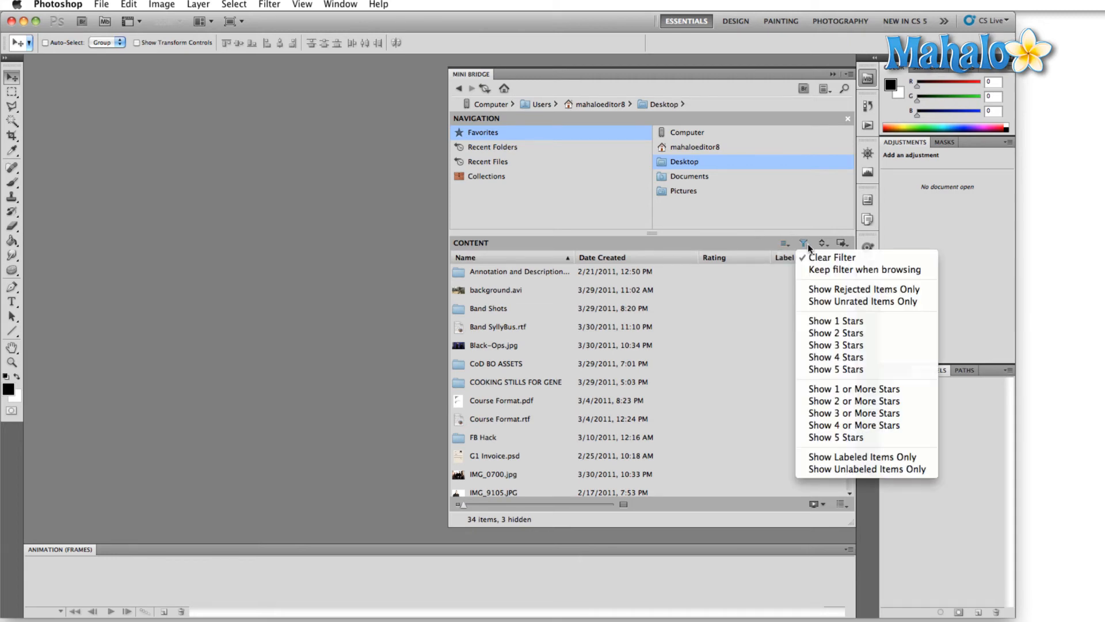
{"action": "mouse_move", "coordinate": [836, 369]}
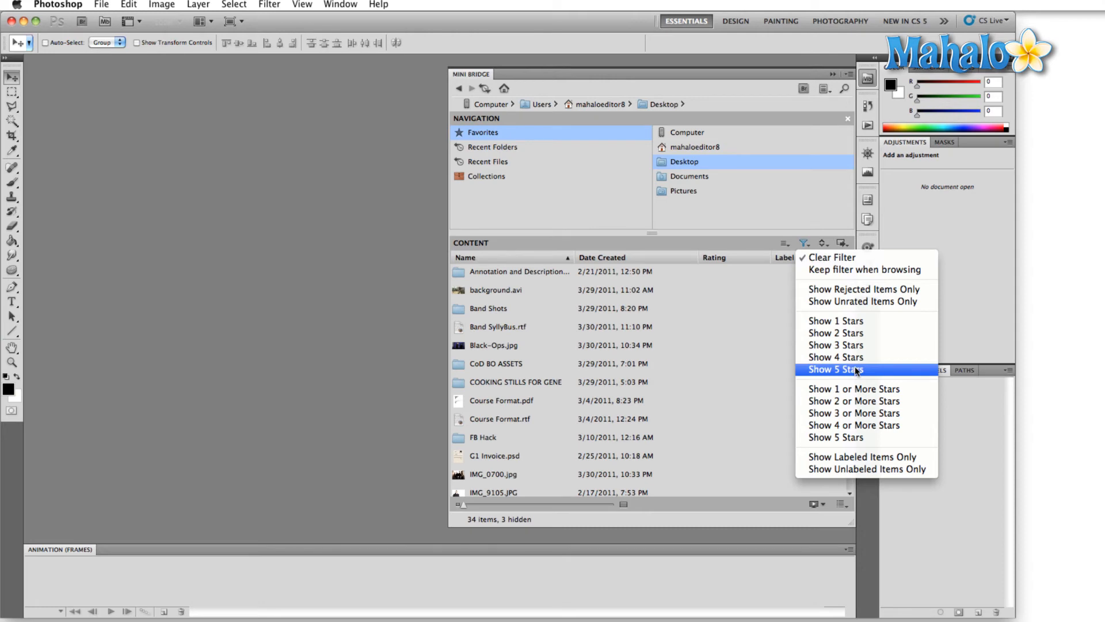
{"action": "left_click", "coordinate": [835, 370]}
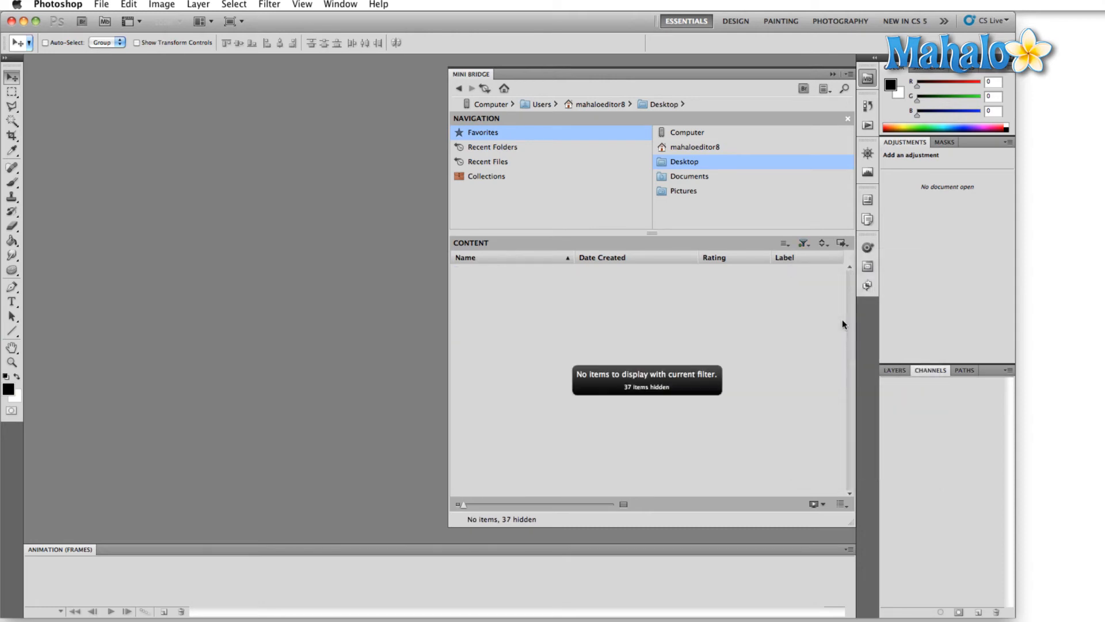
{"action": "left_click", "coordinate": [804, 242]}
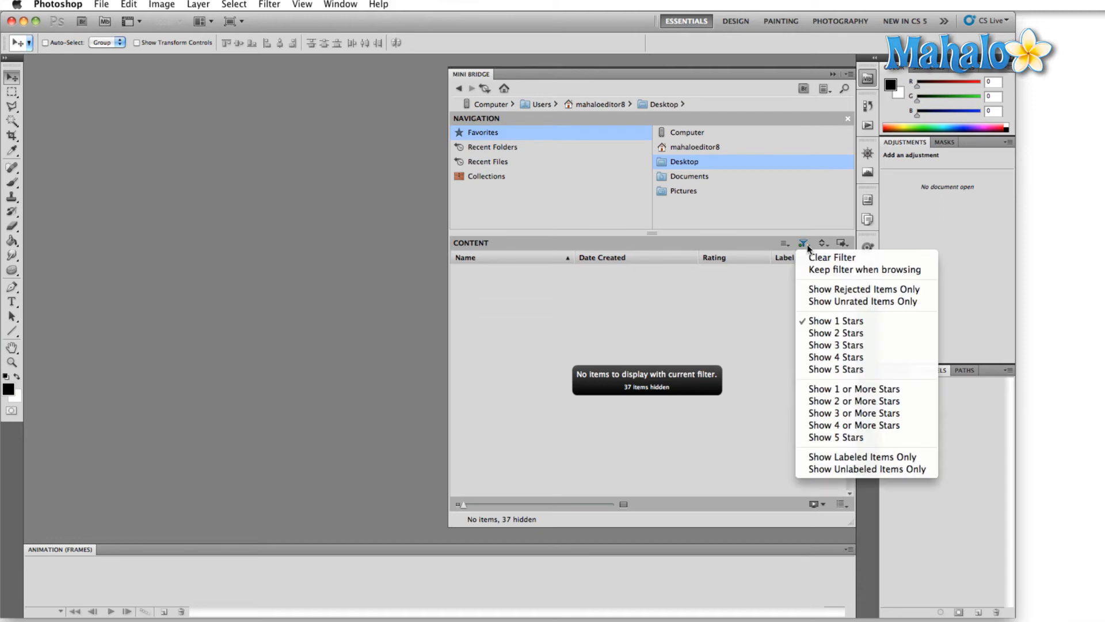
{"action": "left_click", "coordinate": [833, 257]}
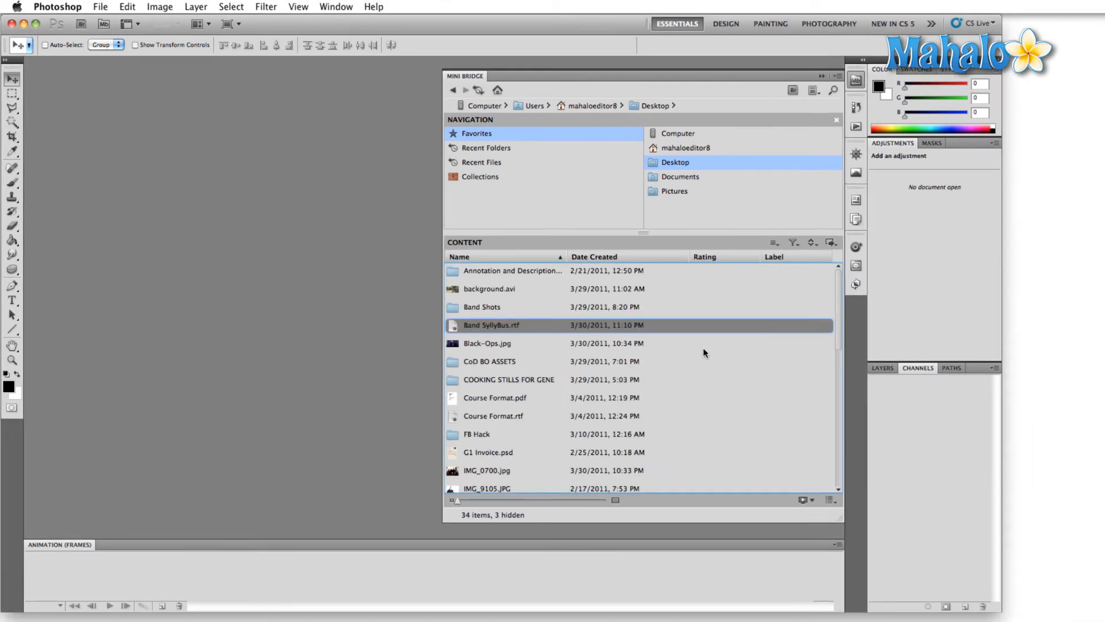
- Add CoD BO ASSETS to Favorites, open it, then return to Desktop's 34-item list
{"action": "right_click", "coordinate": [489, 361]}
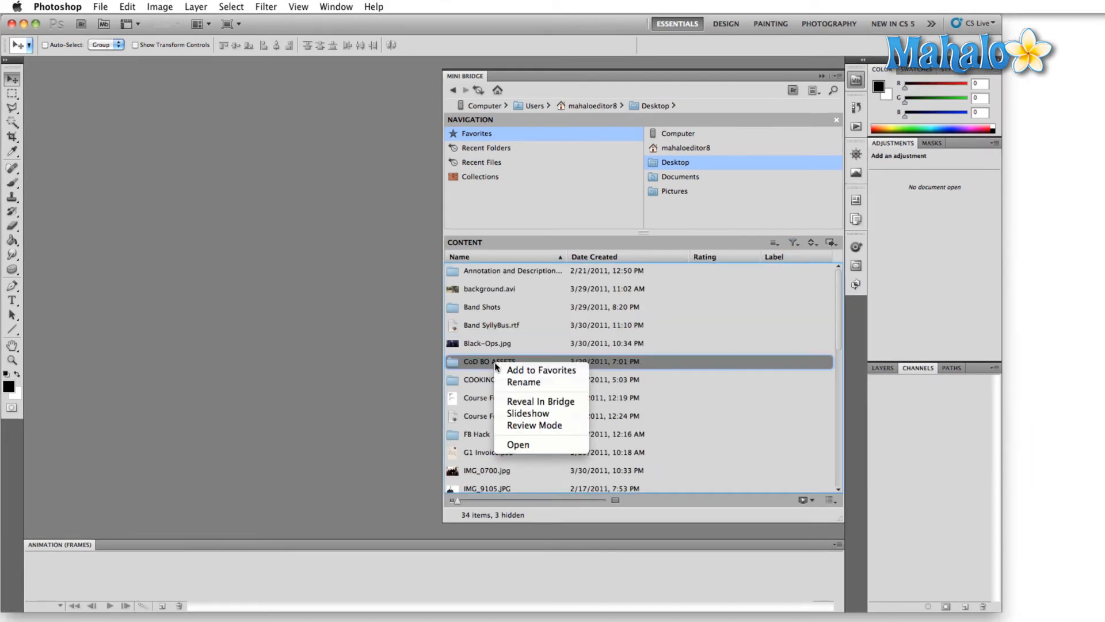
{"action": "left_click", "coordinate": [541, 370]}
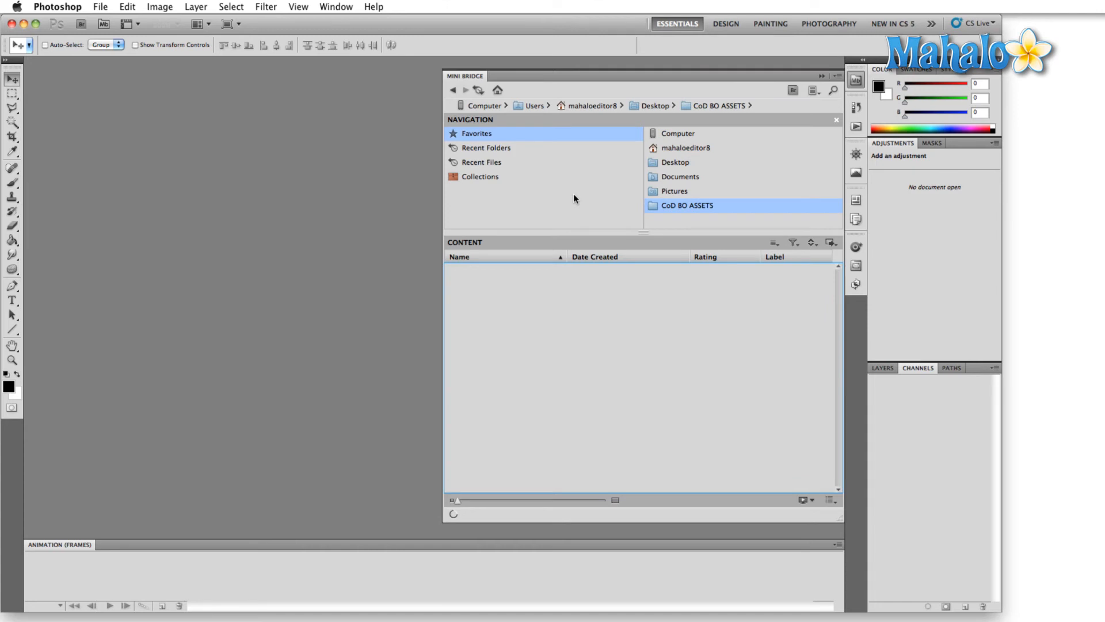
{"action": "left_click", "coordinate": [687, 205]}
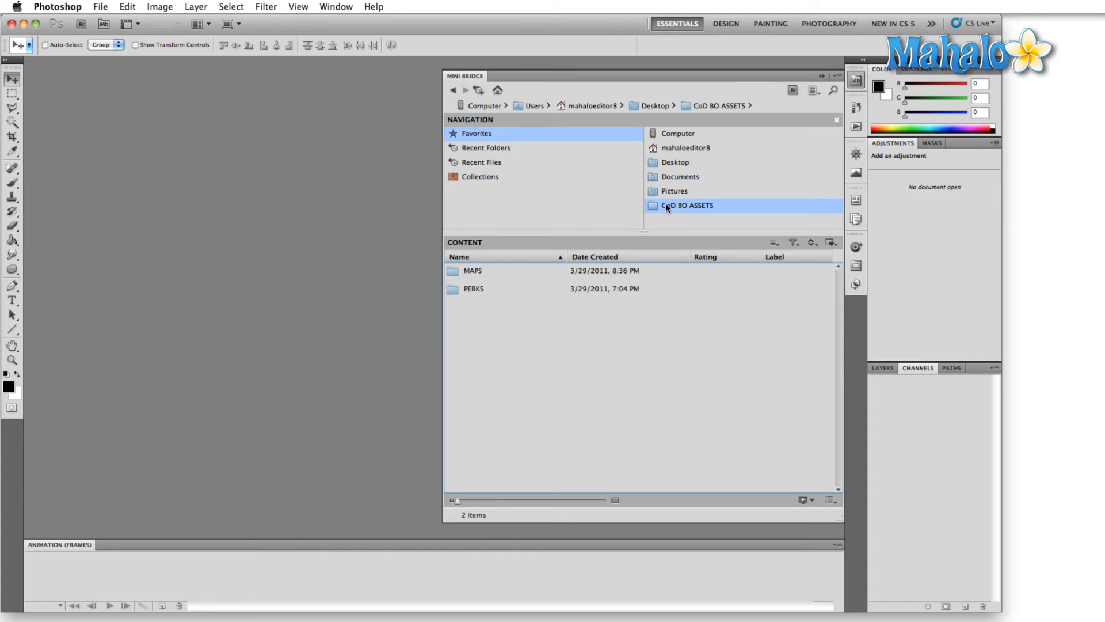
{"action": "left_click", "coordinate": [675, 162]}
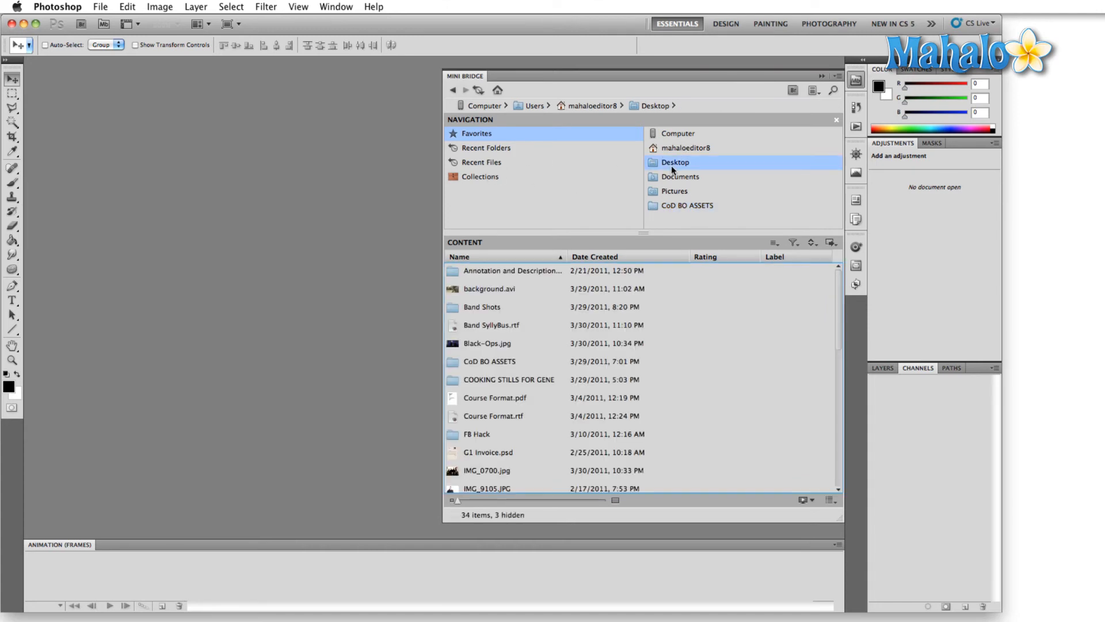
- Sort the 34 Desktop items by type, then by date created, earliest first
{"action": "left_click", "coordinate": [812, 242]}
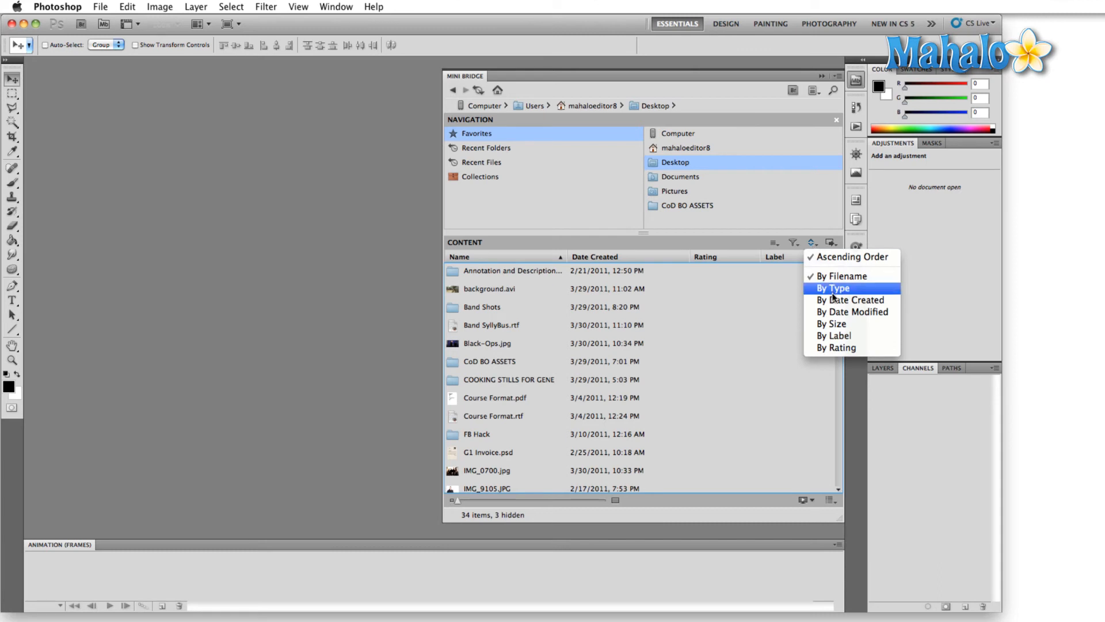
{"action": "left_click", "coordinate": [834, 287]}
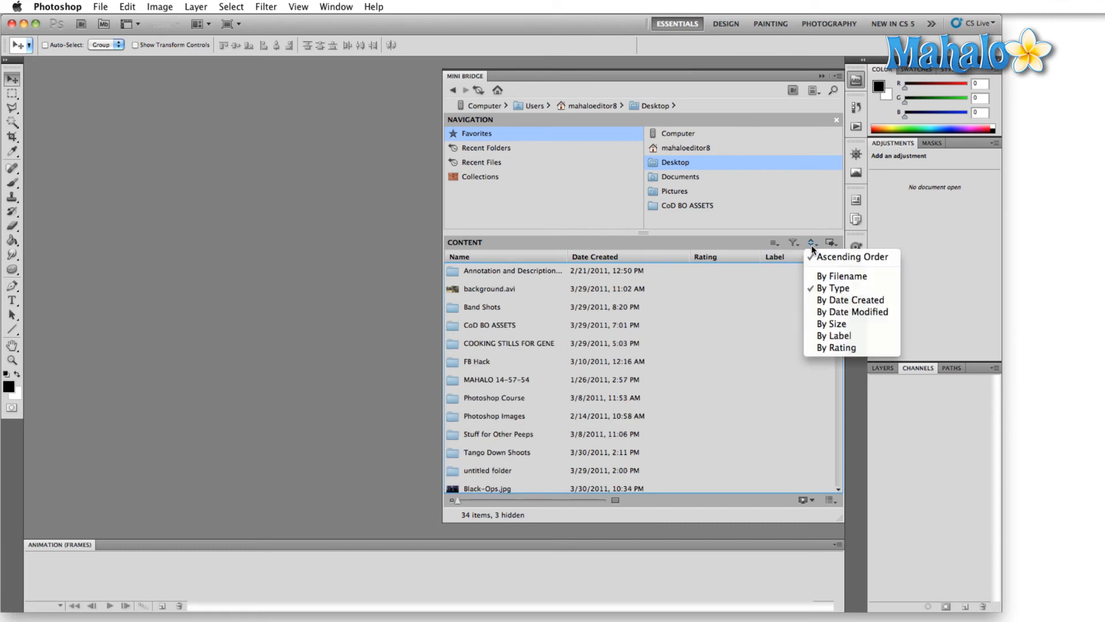
{"action": "left_click", "coordinate": [850, 299]}
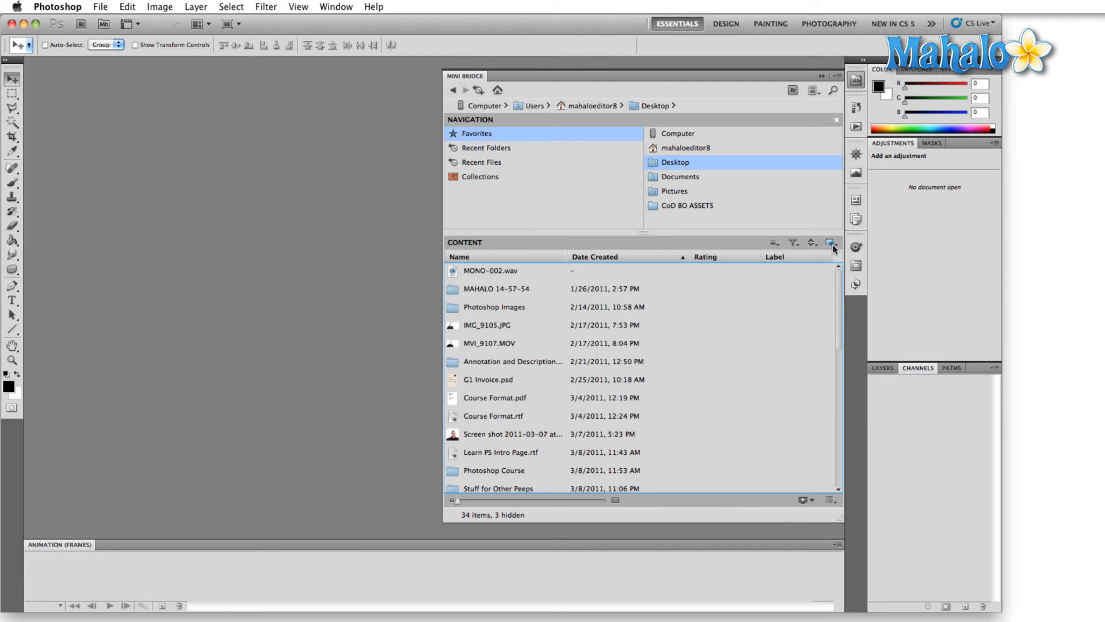
- Select IMG_9105.JPG in Mini Bridge to bring up its Place options
{"action": "left_click", "coordinate": [832, 242]}
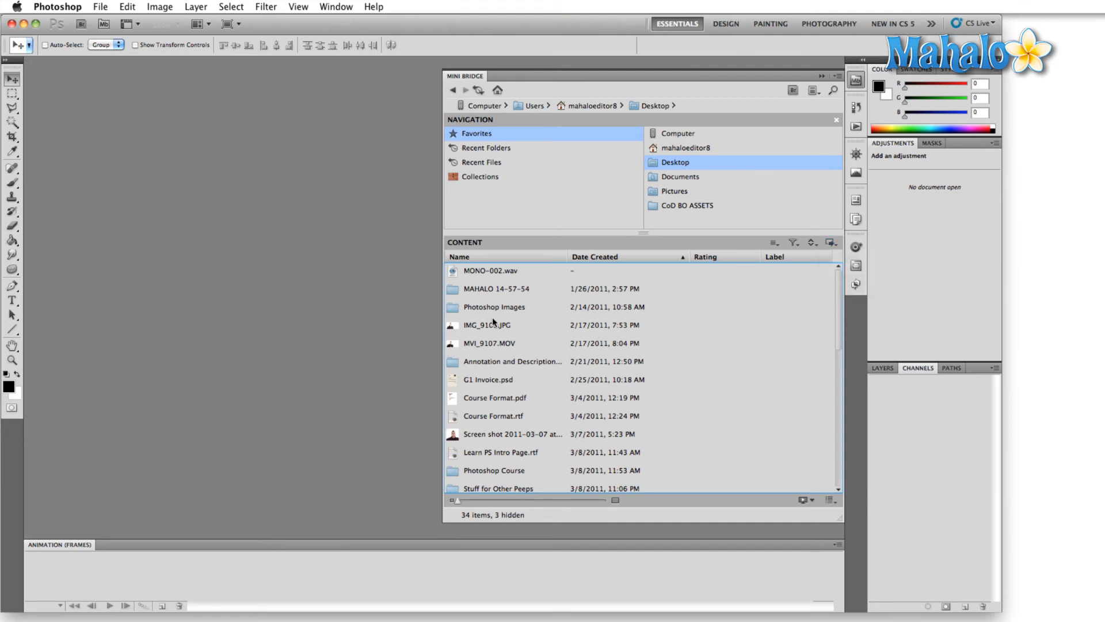
{"action": "left_click", "coordinate": [830, 242]}
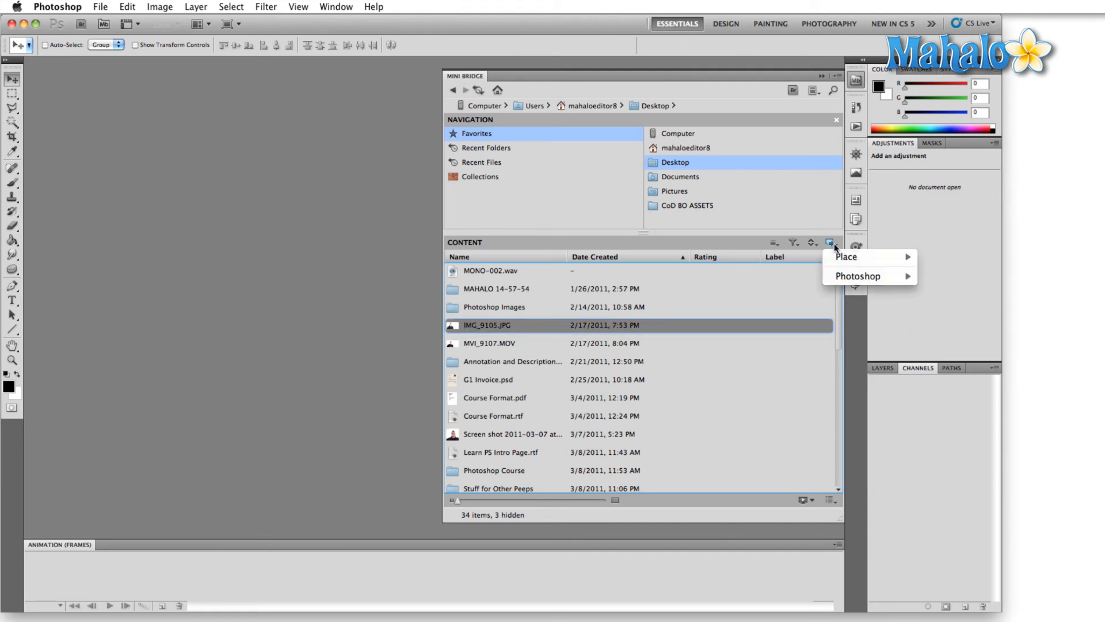
{"action": "mouse_move", "coordinate": [904, 275]}
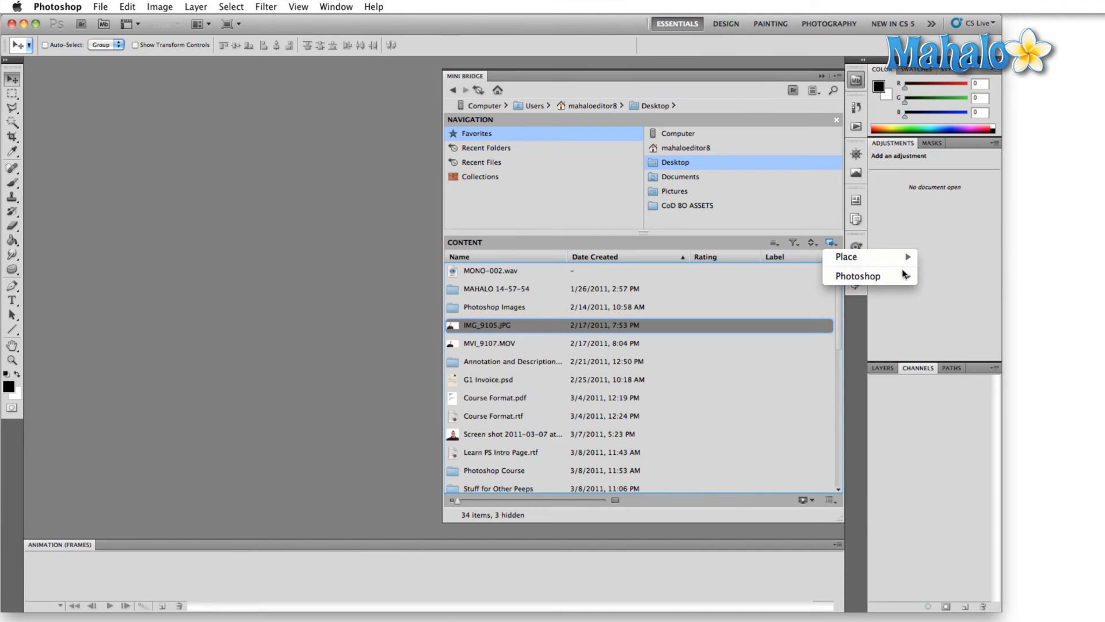
{"action": "mouse_move", "coordinate": [845, 257]}
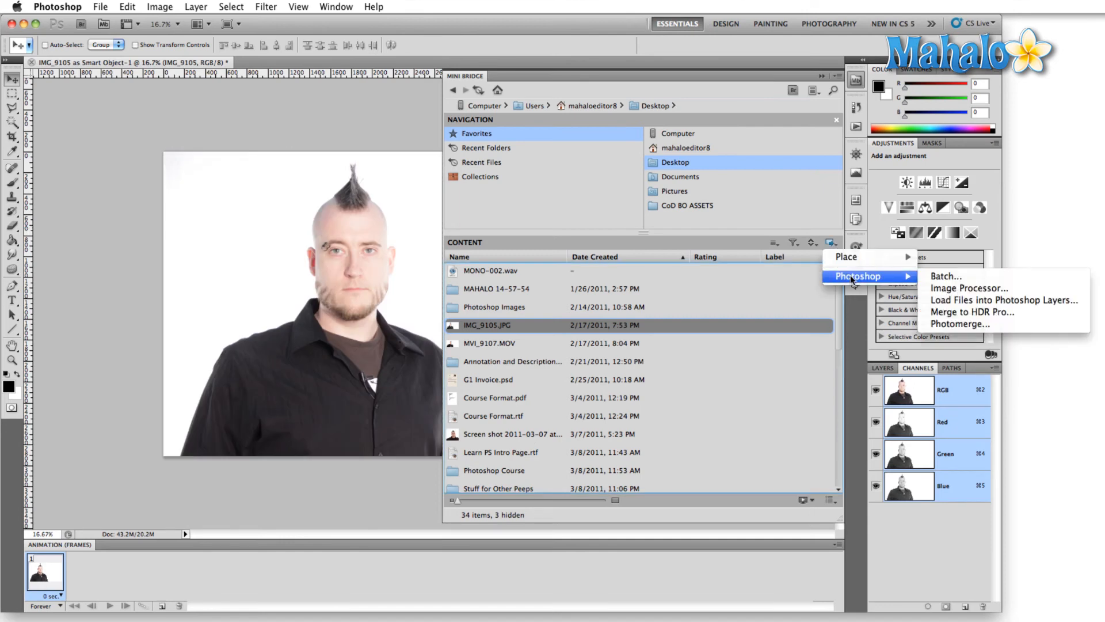
{"action": "mouse_move", "coordinate": [947, 276]}
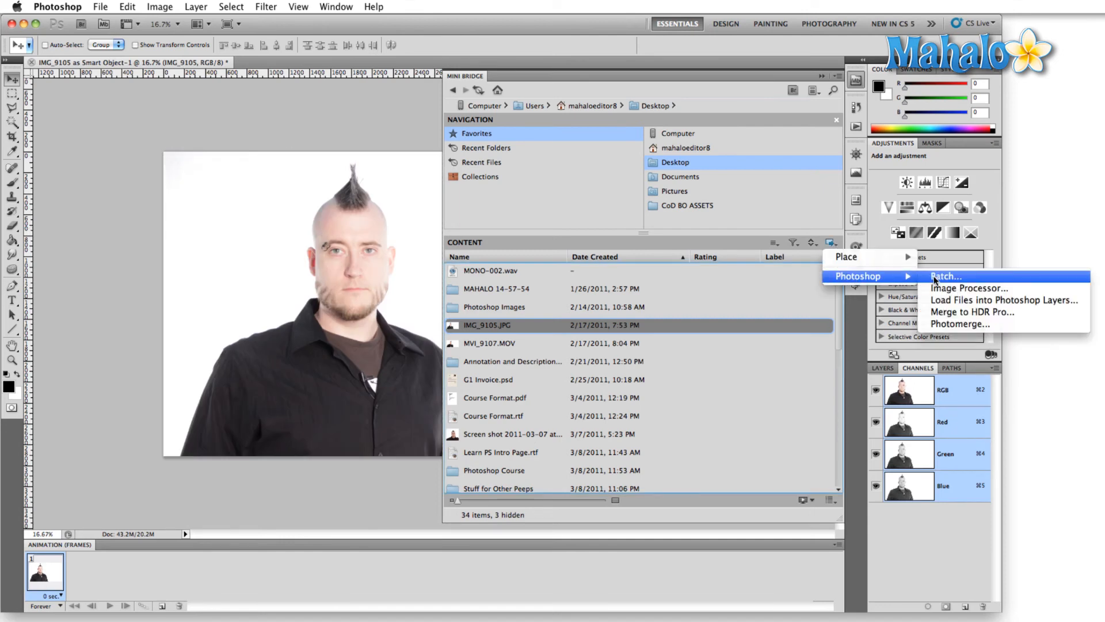
{"action": "mouse_move", "coordinate": [969, 288]}
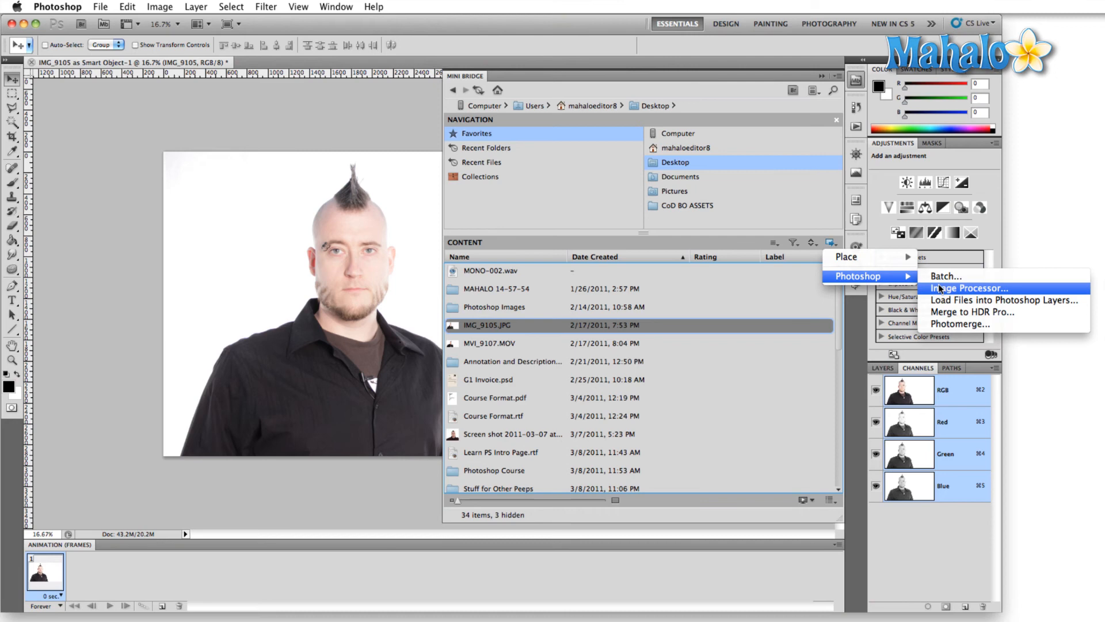
{"action": "mouse_move", "coordinate": [958, 311]}
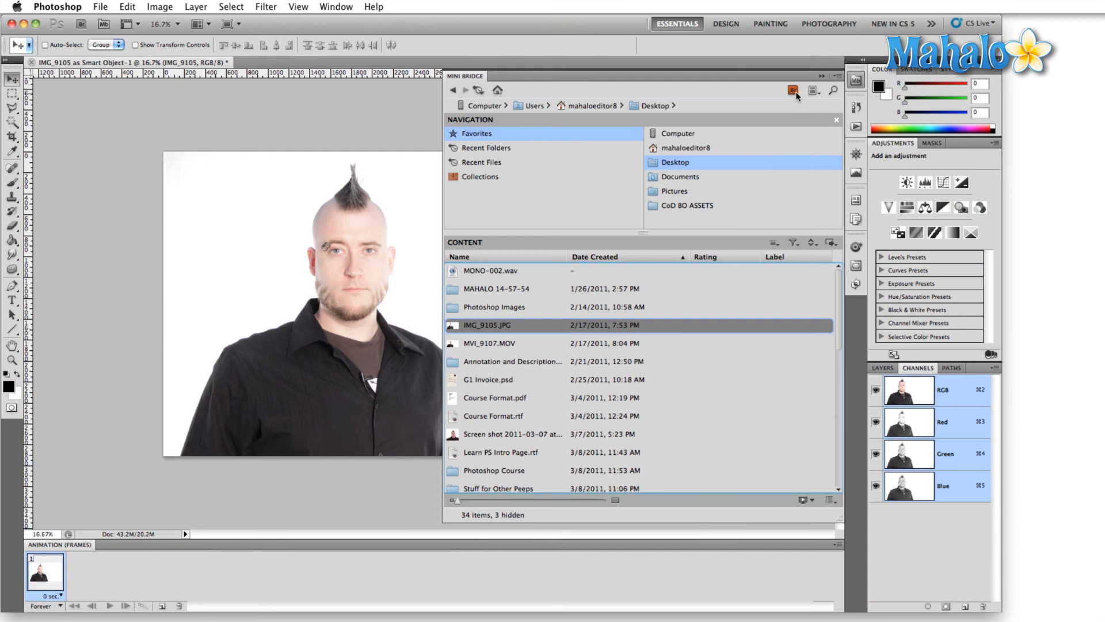
- Enable the Preview pod, toggle the Navigation pod off and on, and start a search
{"action": "left_click", "coordinate": [813, 91]}
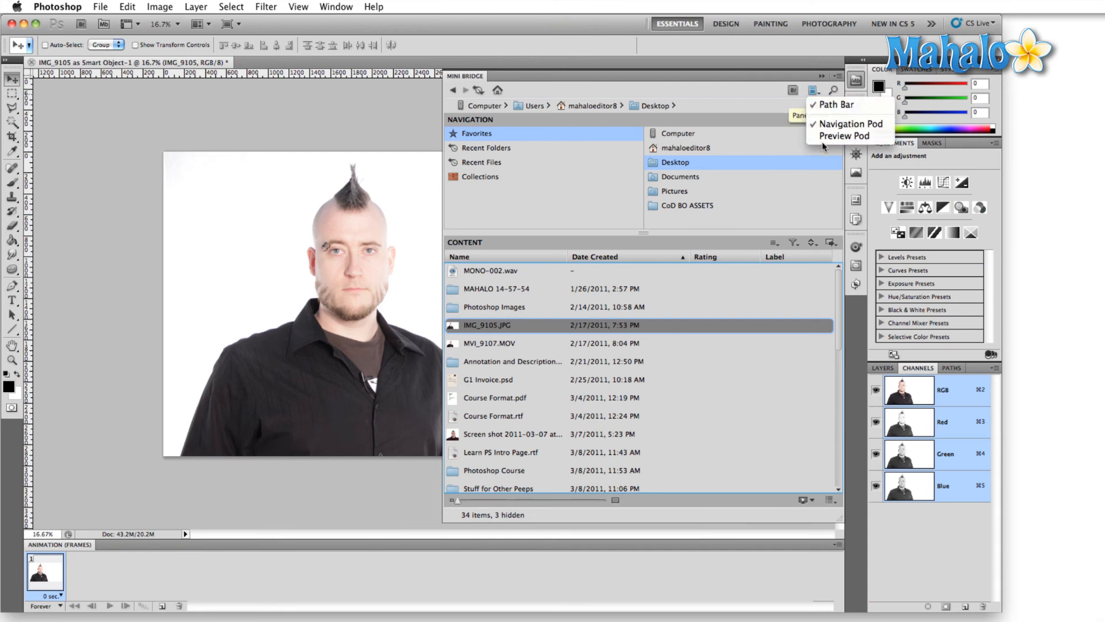
{"action": "left_click", "coordinate": [844, 135]}
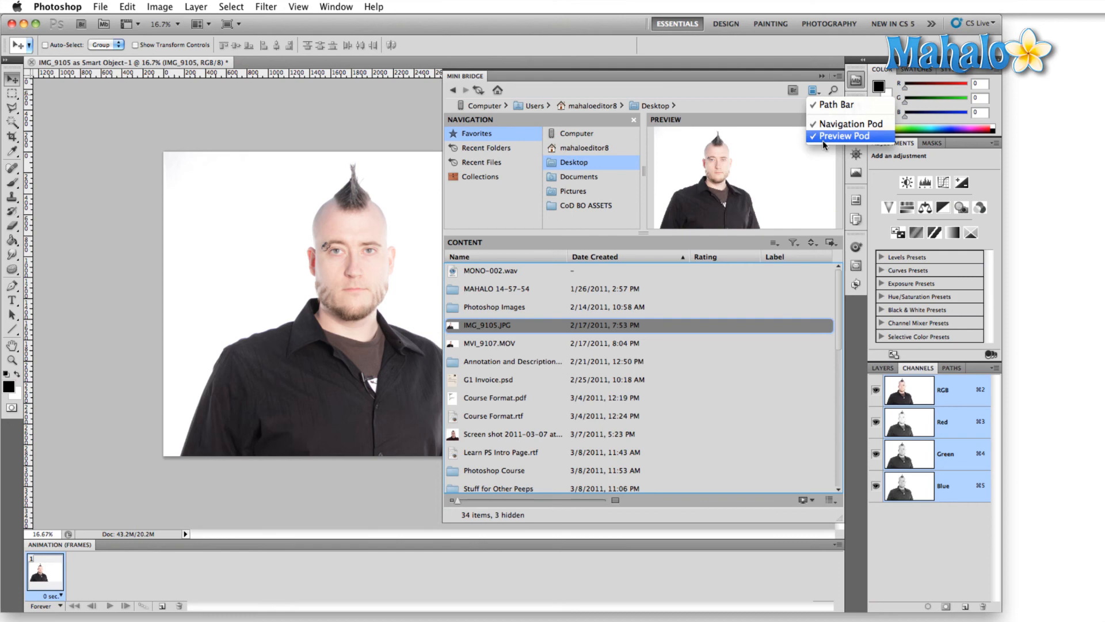
{"action": "left_click", "coordinate": [850, 124]}
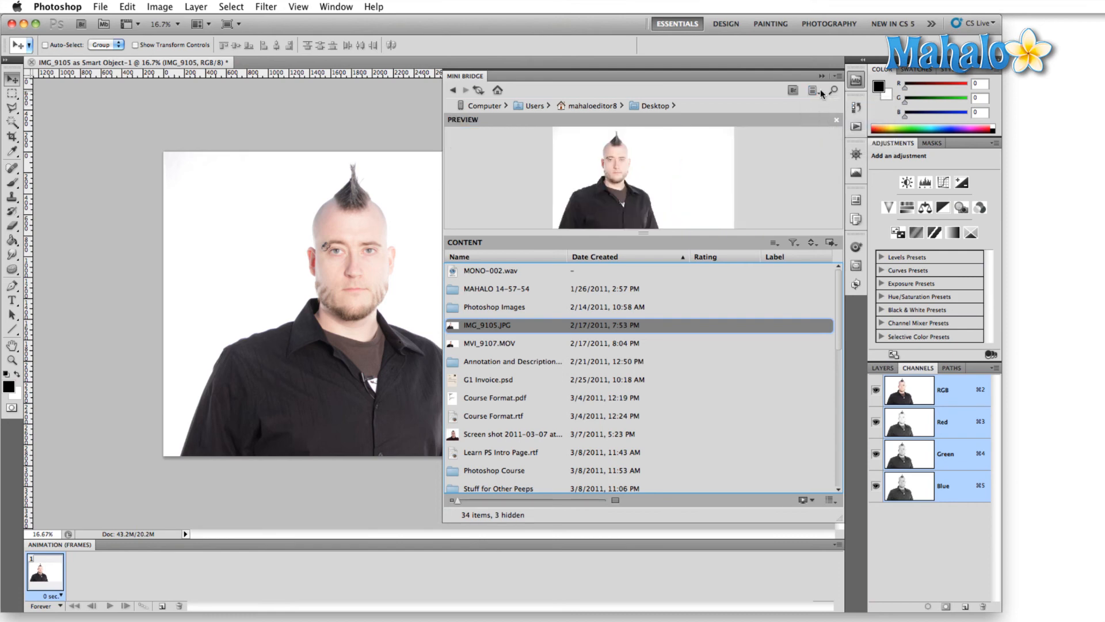
{"action": "left_click", "coordinate": [812, 90]}
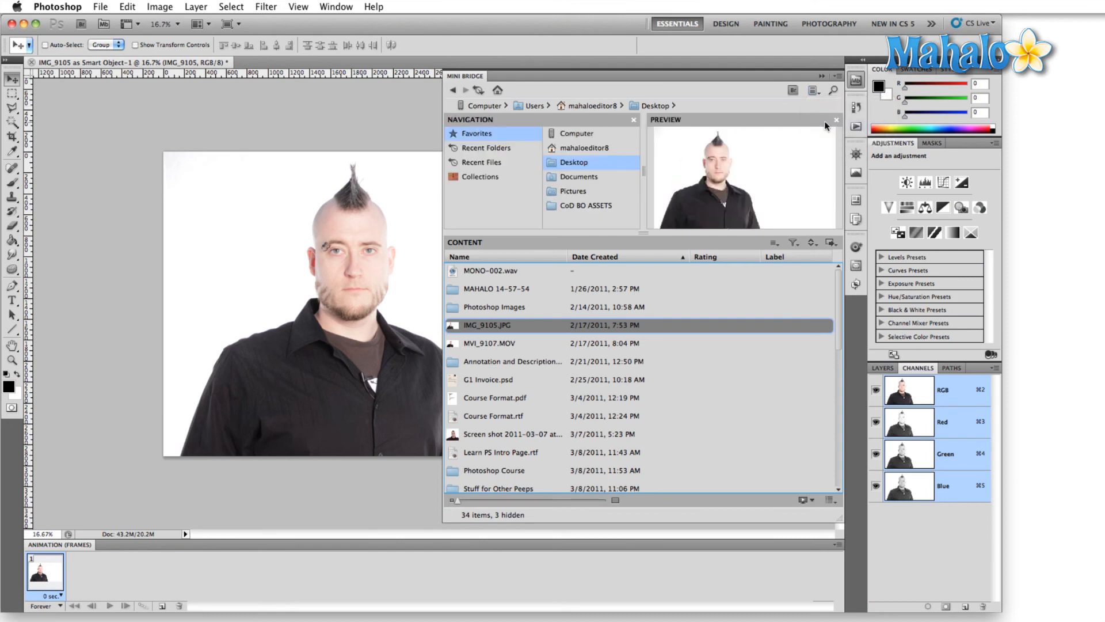
{"action": "left_click", "coordinate": [833, 90]}
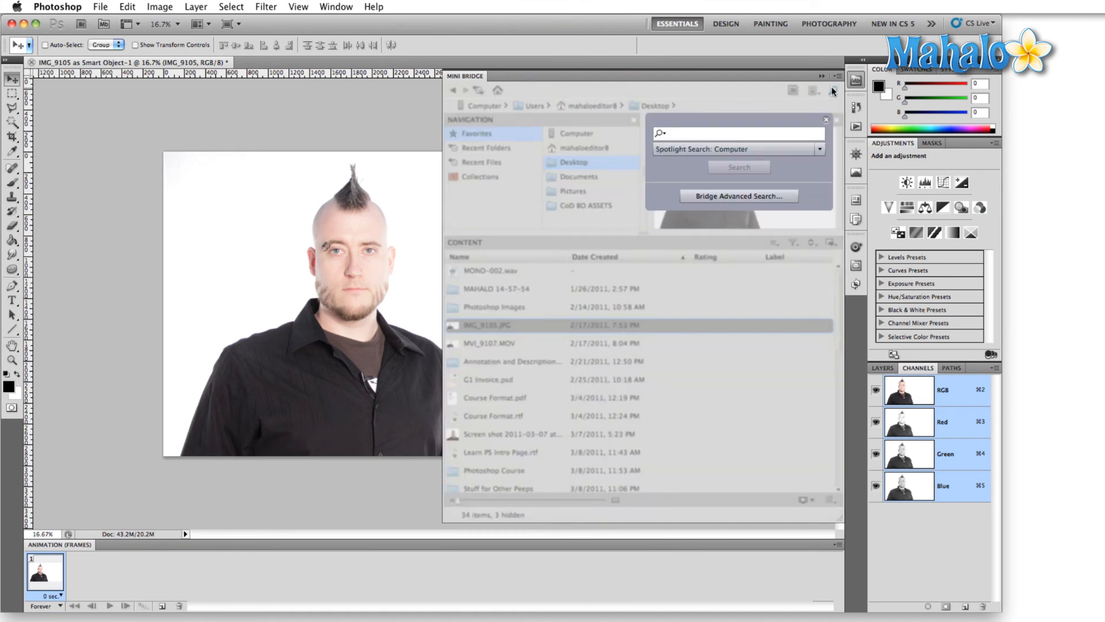
- Dismiss the search box and preview Course Format.pdf from the Desktop list in Mini Bridge
{"action": "left_click", "coordinate": [826, 118]}
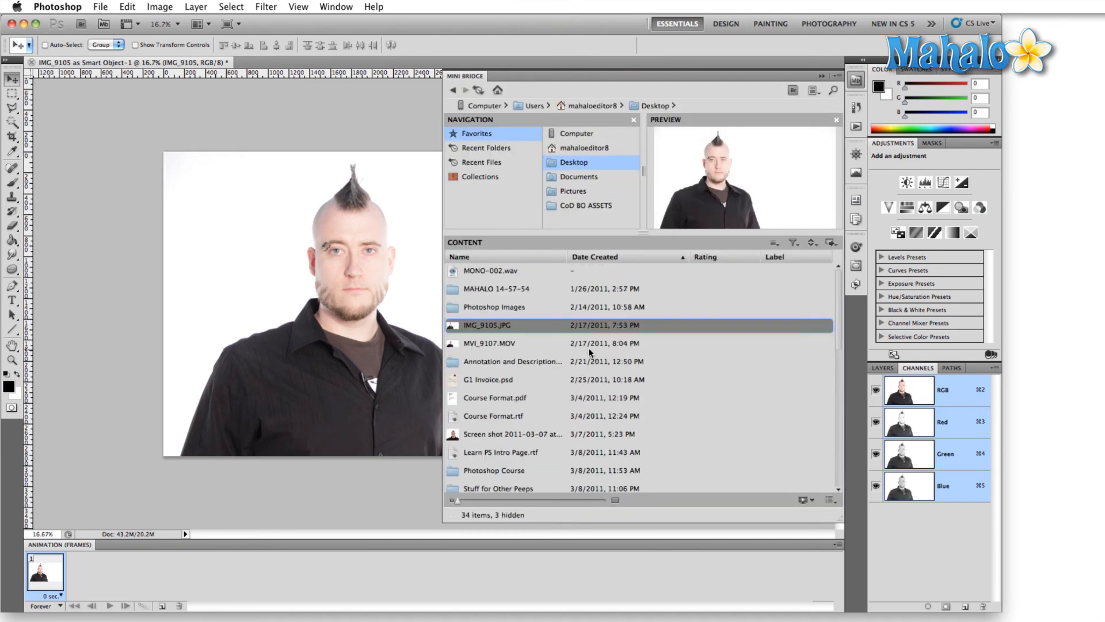
{"action": "left_click", "coordinate": [495, 398]}
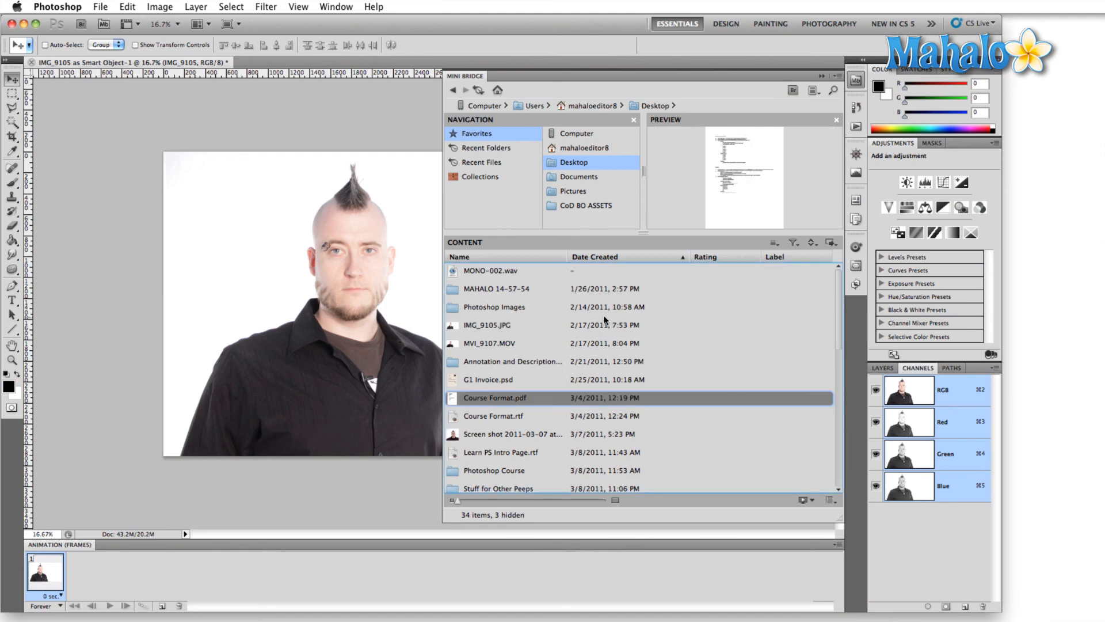